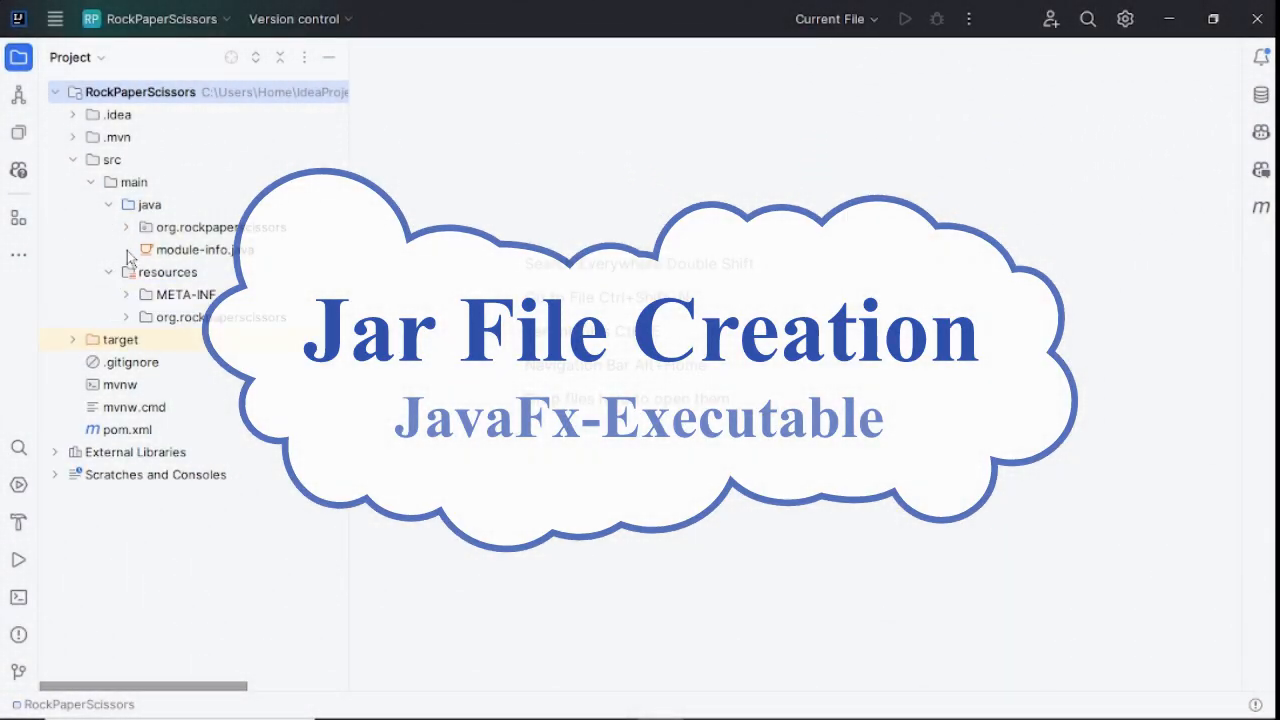
Expand the org.rockpaperscissors package and open Main.java to view its start and main methods.
left_click(125, 227)
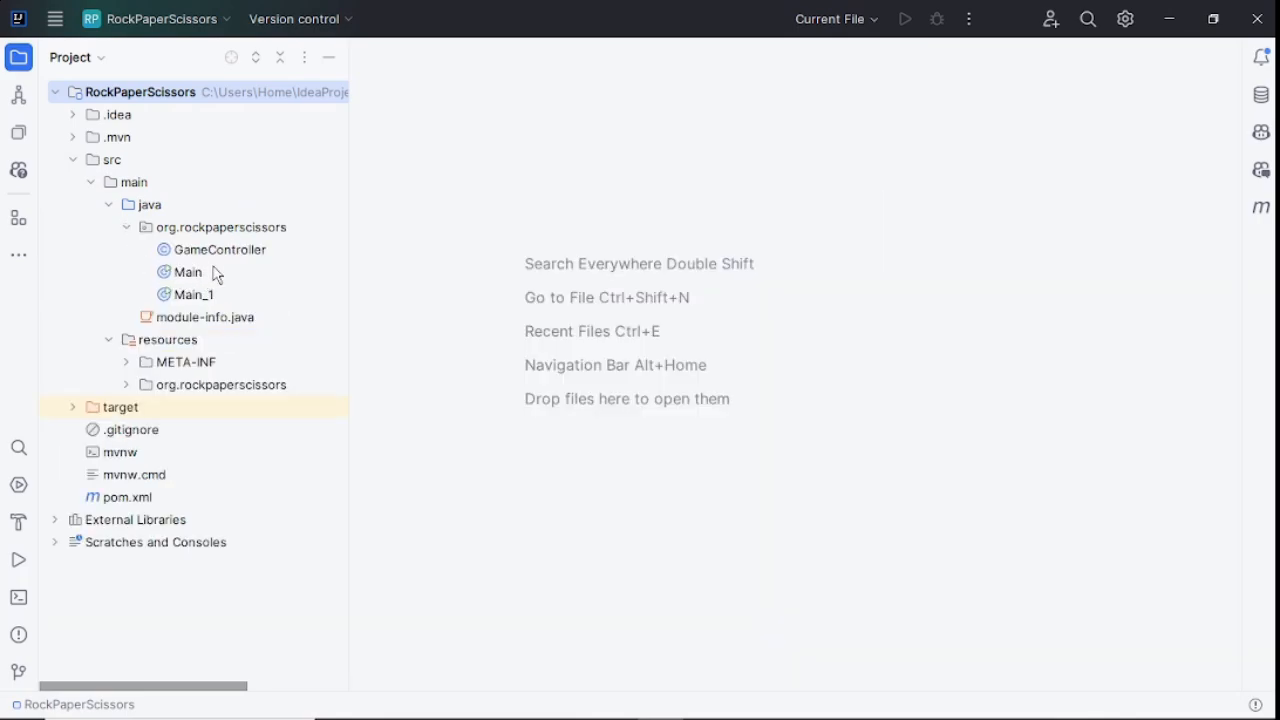
double_click(187, 271)
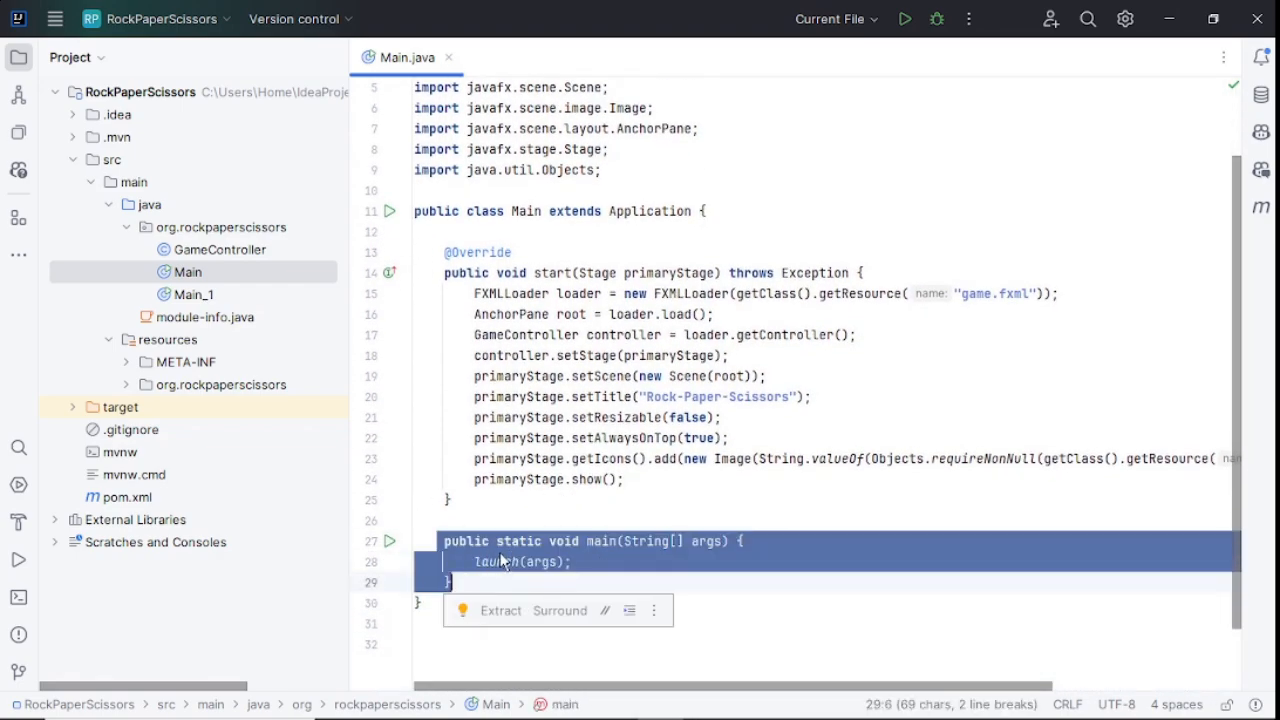
Open GameController.java and review its initialize, setStage and handleChoice methods.
left_click(218, 249)
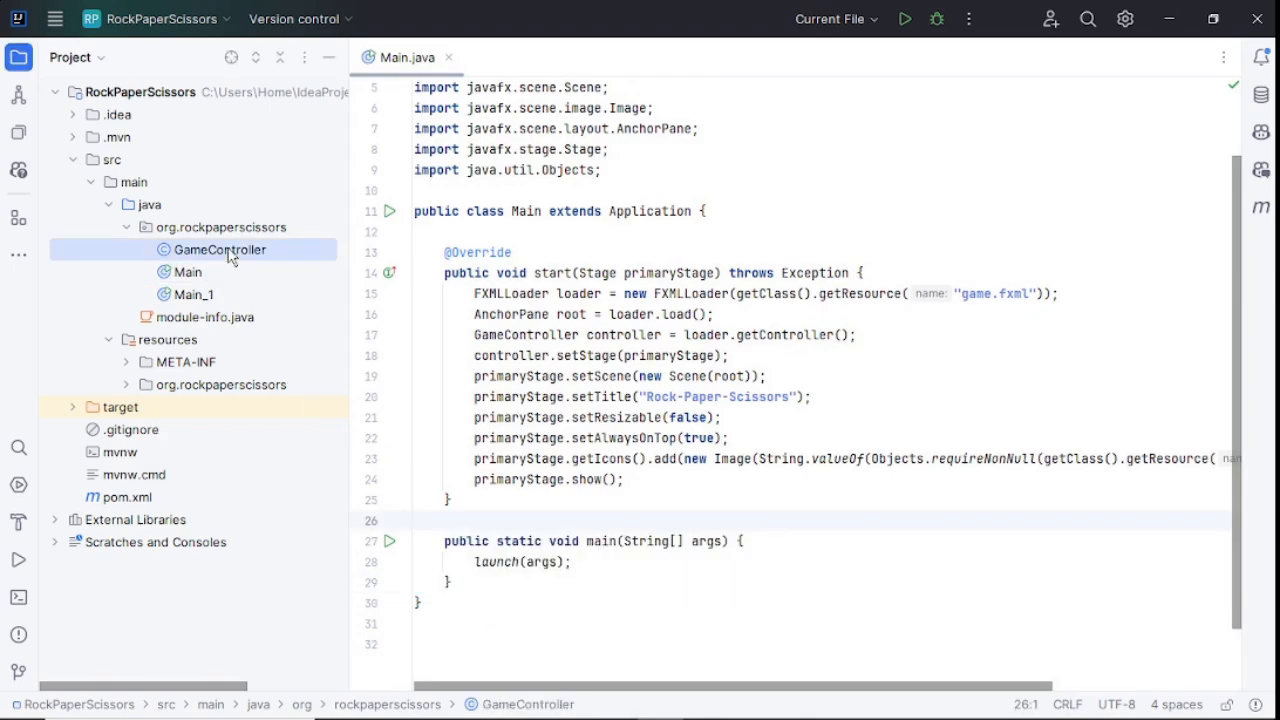
double_click(217, 249)
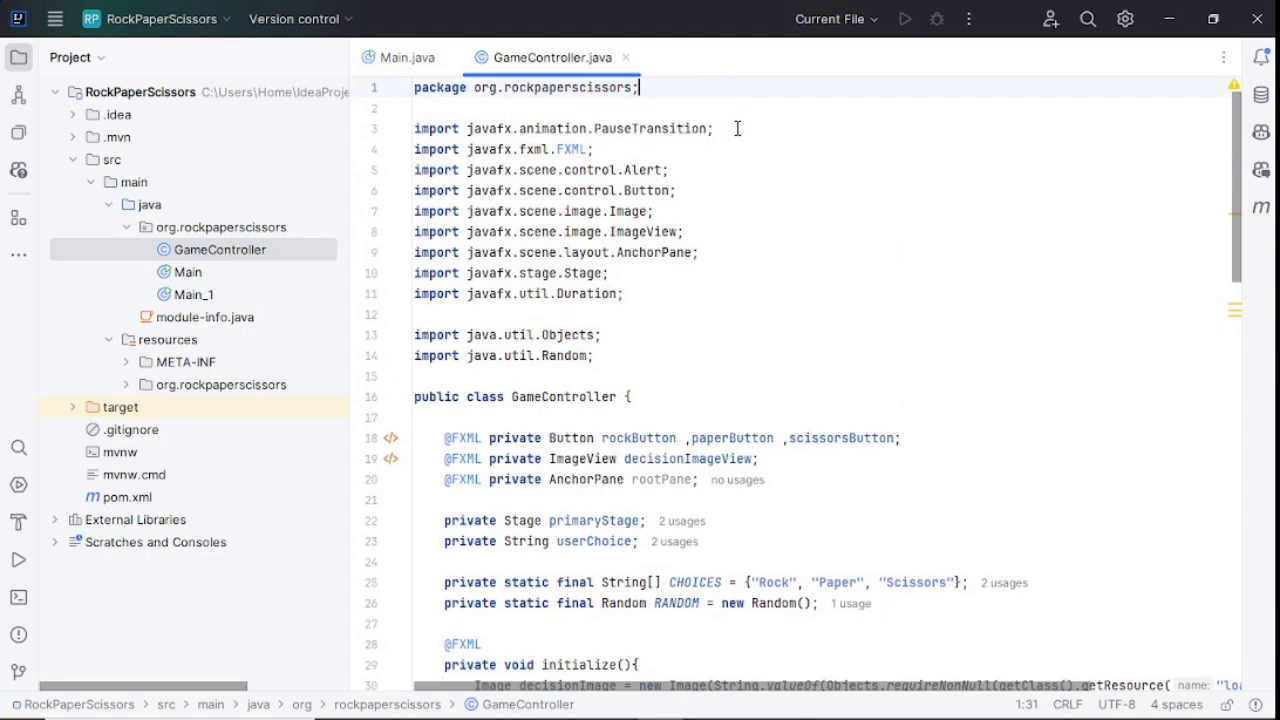
scroll("down", 3)
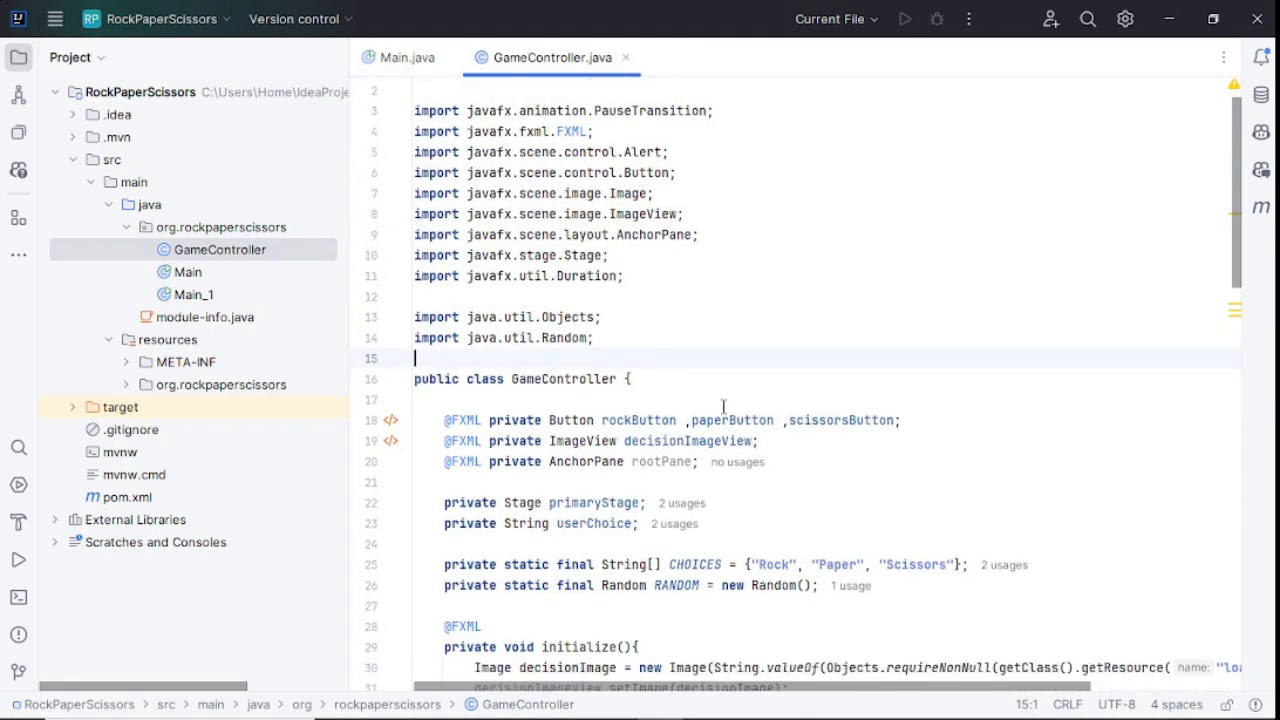
scroll("down", 3)
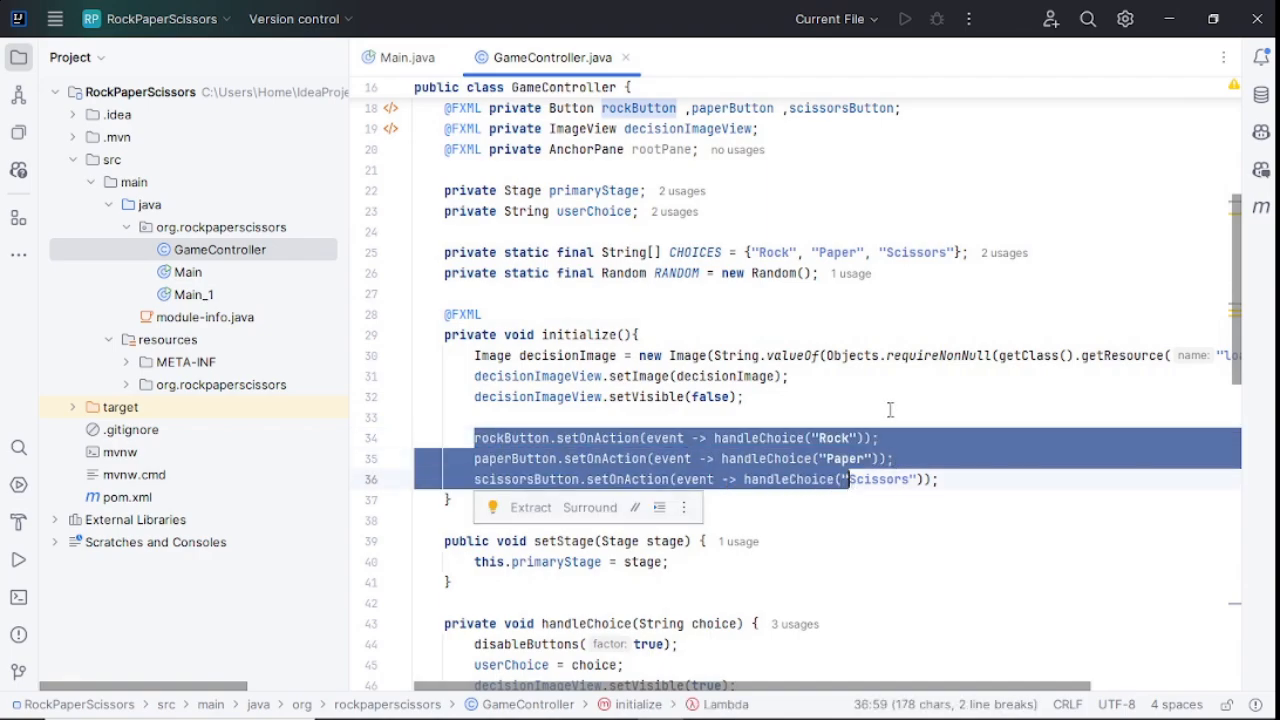
scroll("down", 3)
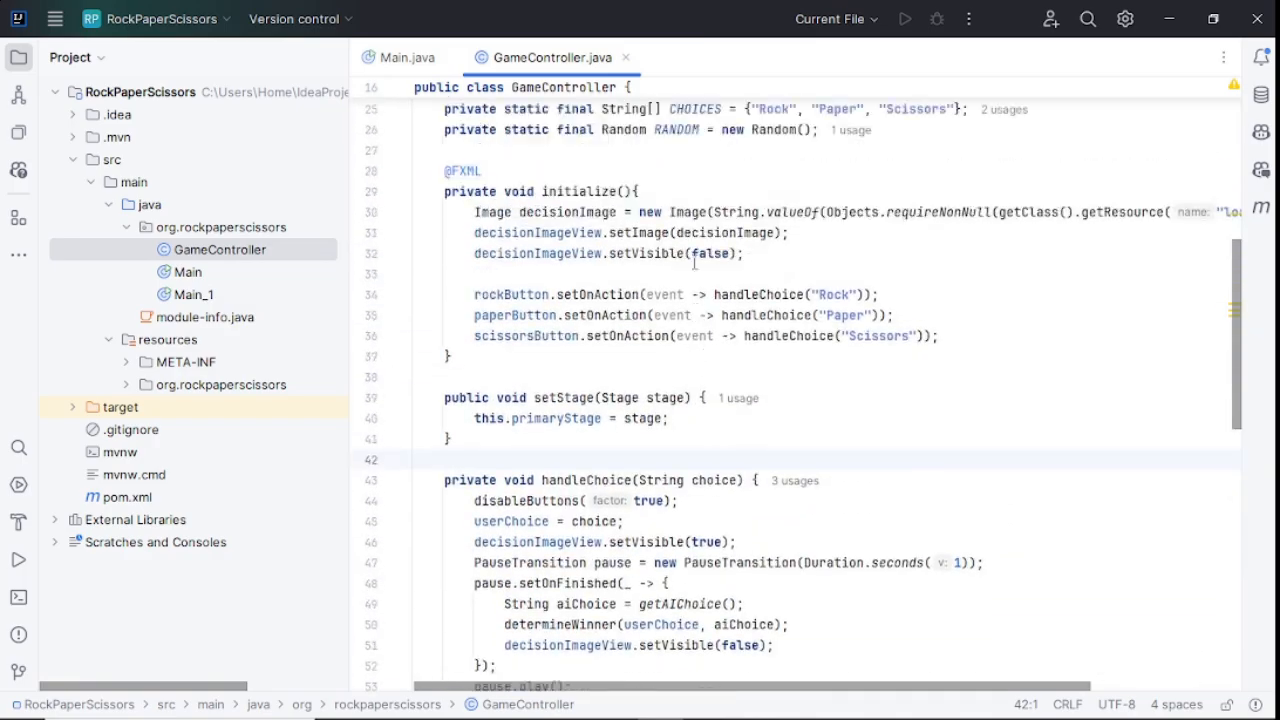
Close GameController, view Main_1 and game.fxml from resources, then close all editor tabs.
left_click(404, 57)
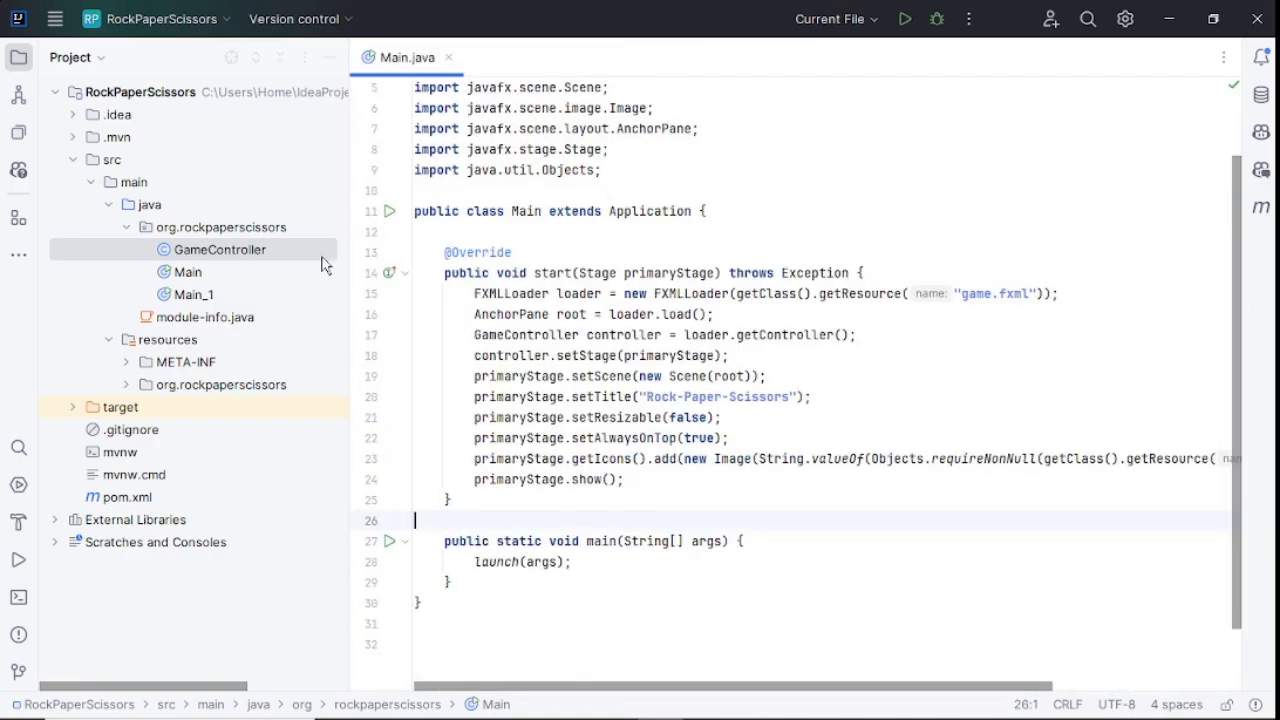
double_click(193, 293)
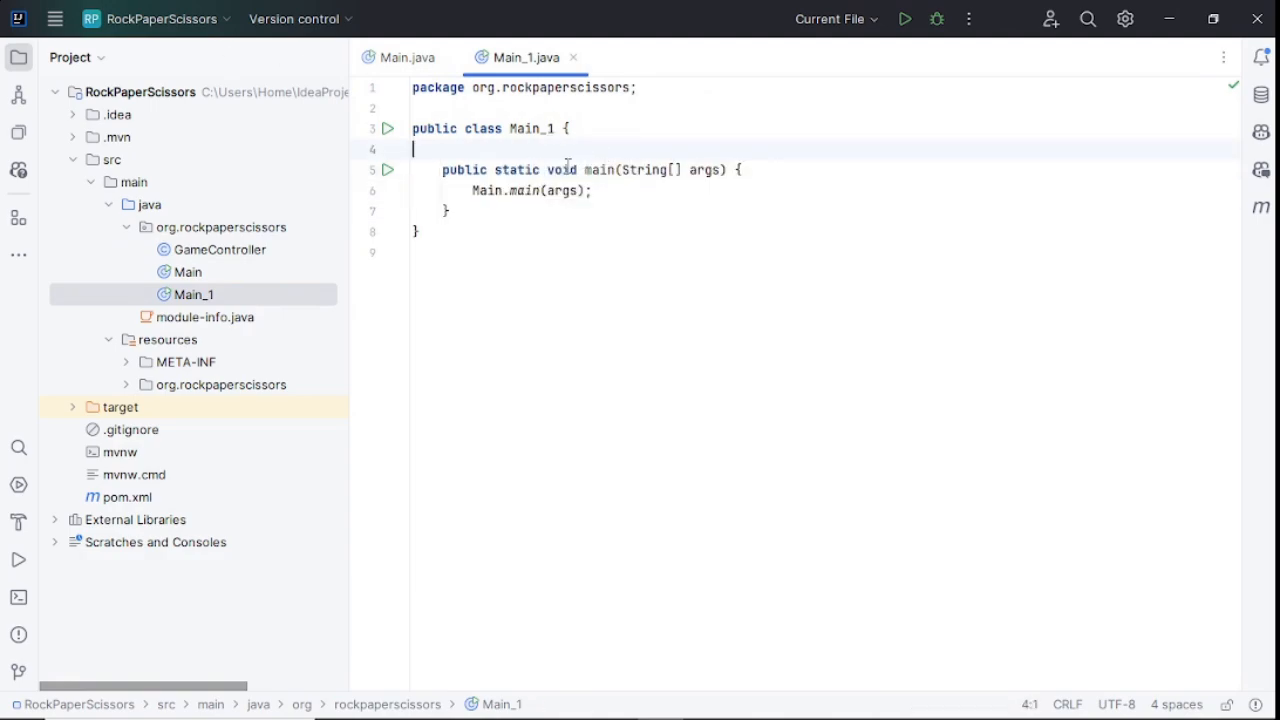
left_click(221, 384)
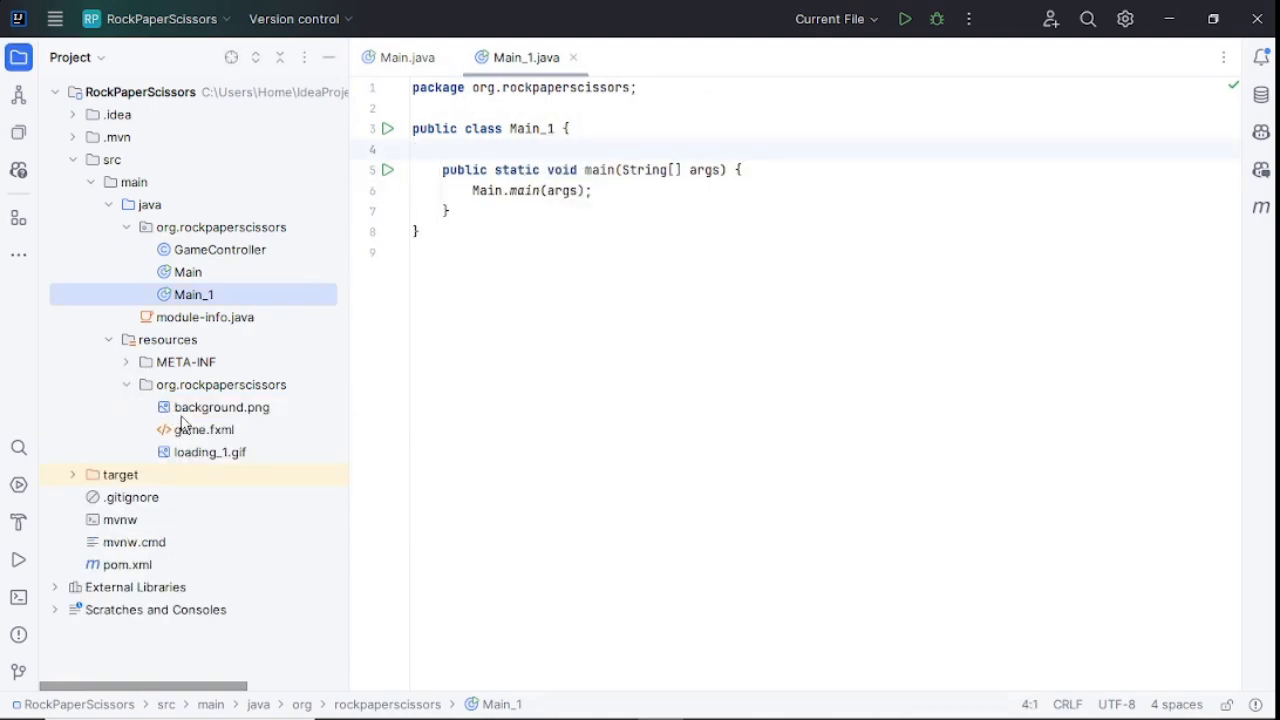
double_click(204, 429)
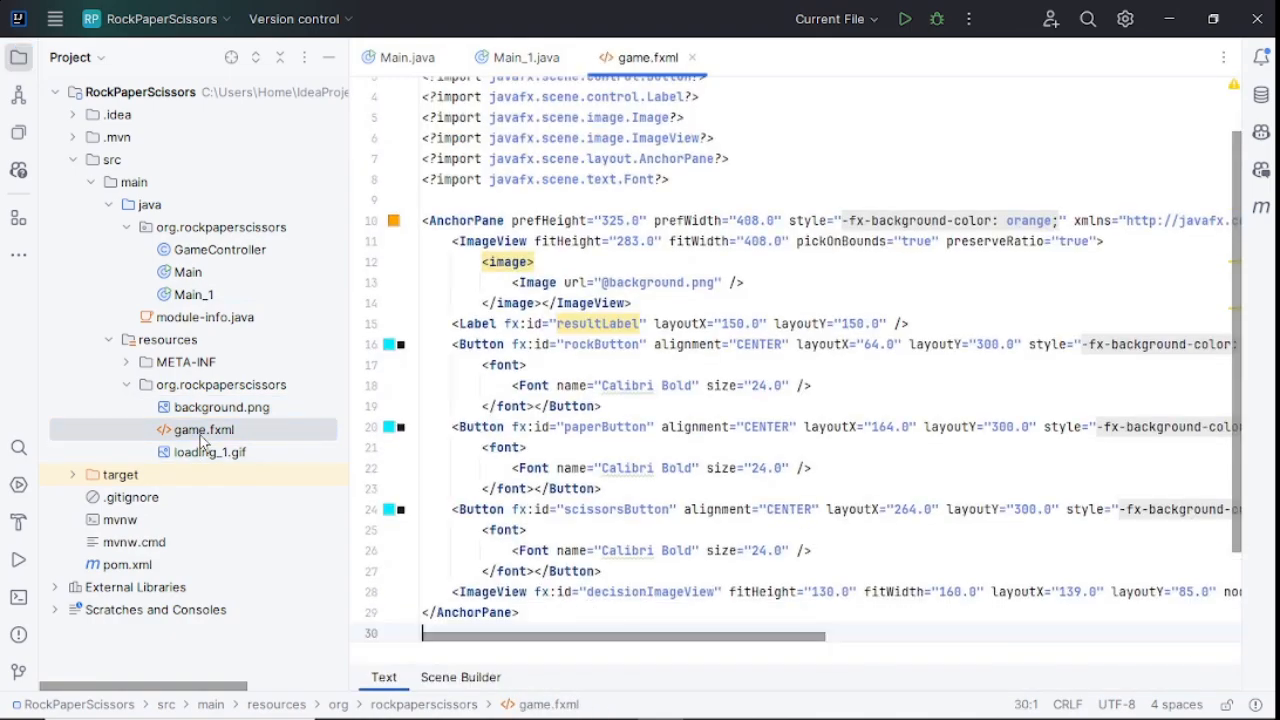
left_click(527, 57)
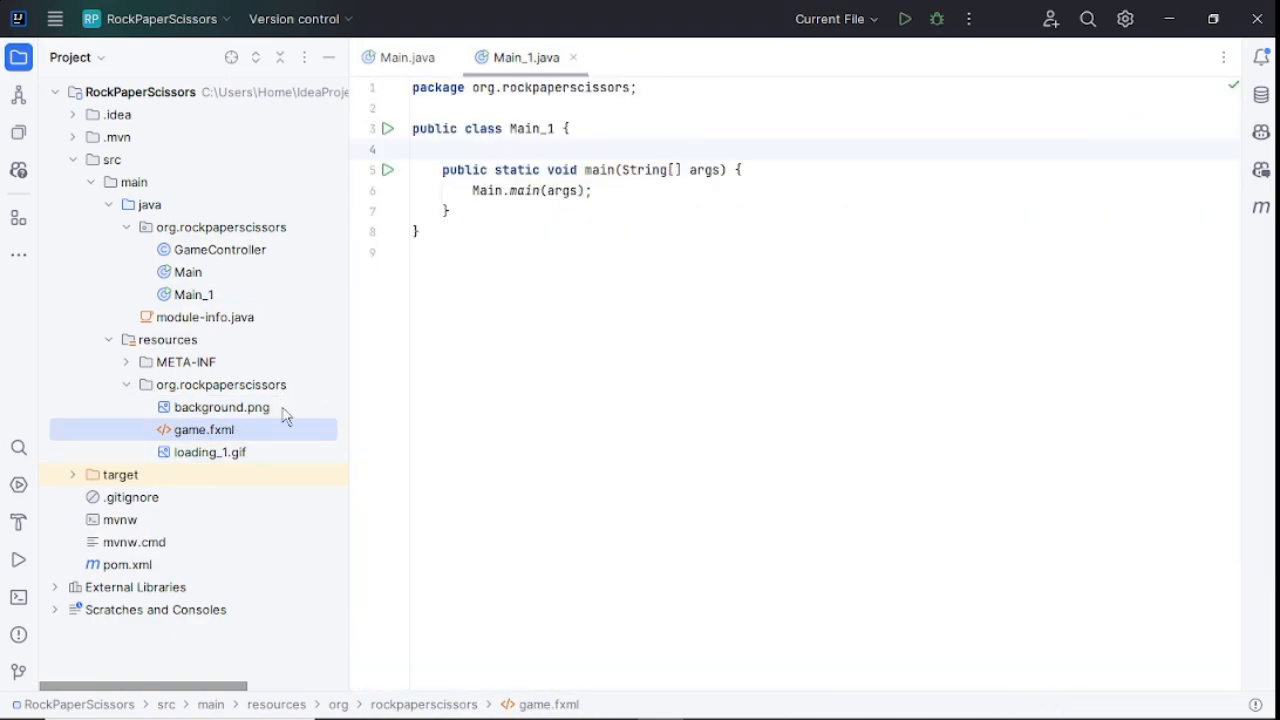
left_click(221, 407)
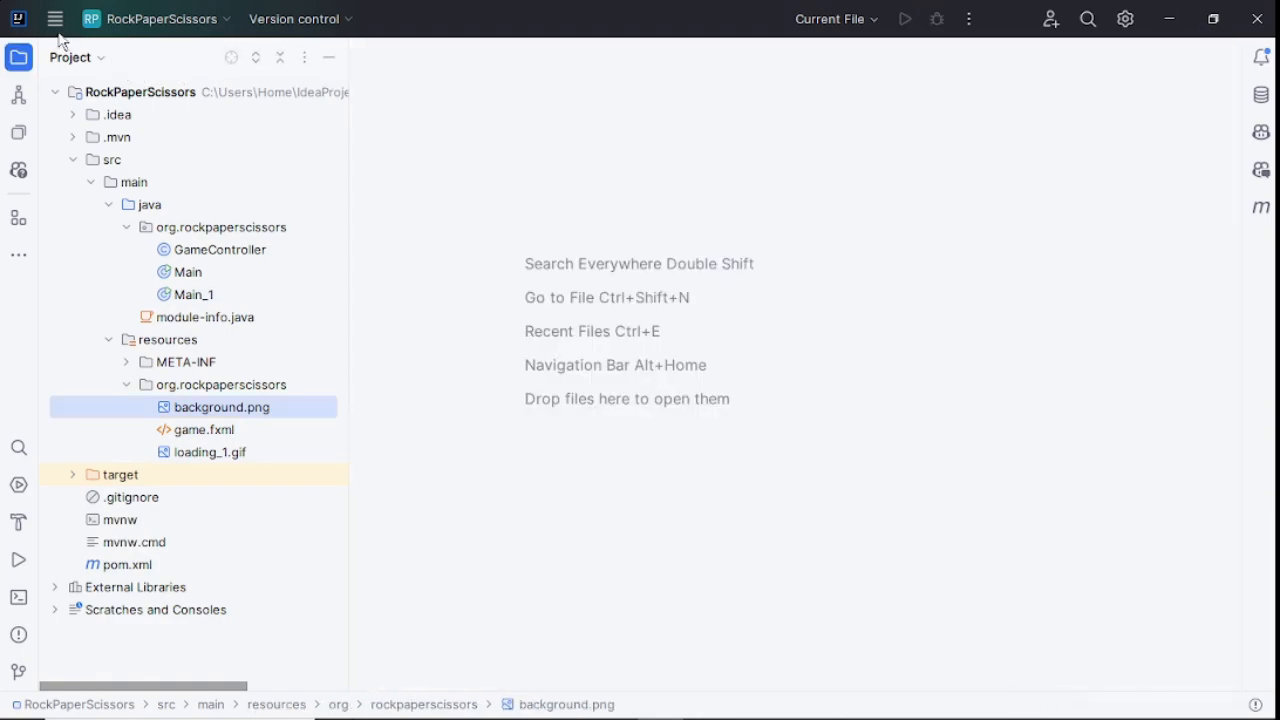
Collapse src and open Project Structure, keeping the Java 22 SDK and default language level.
left_click(92, 159)
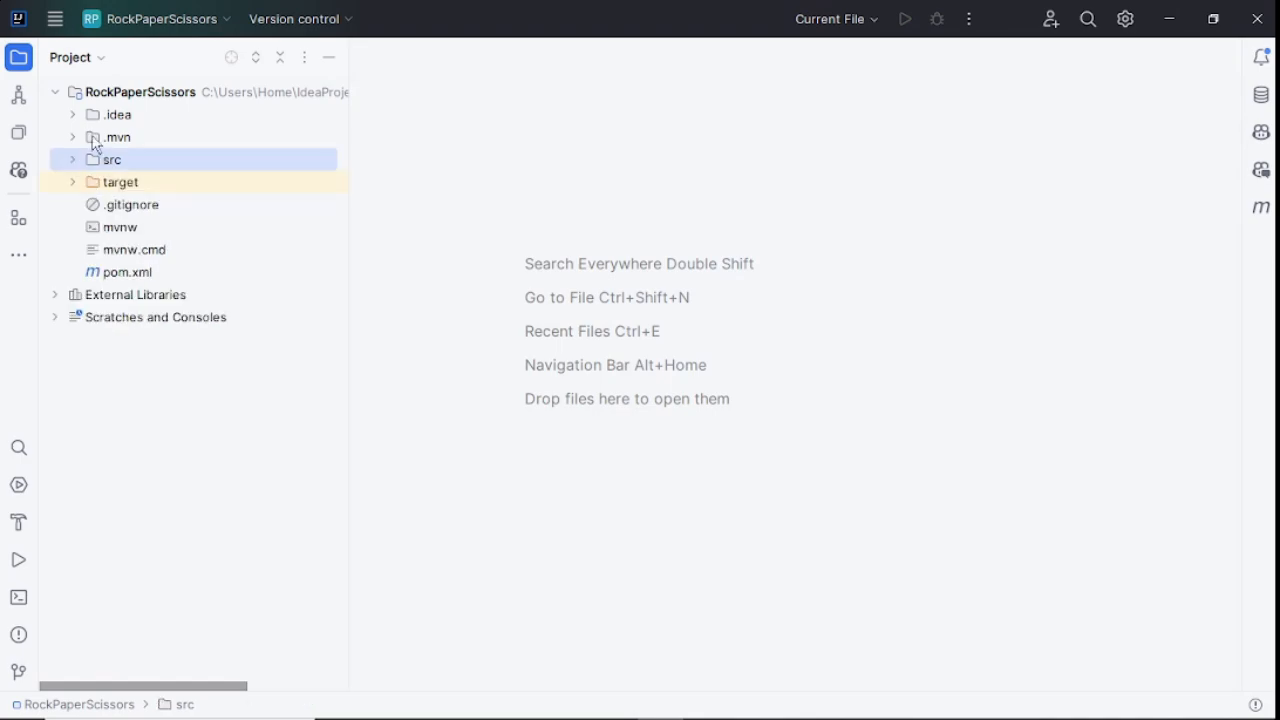
left_click(56, 18)
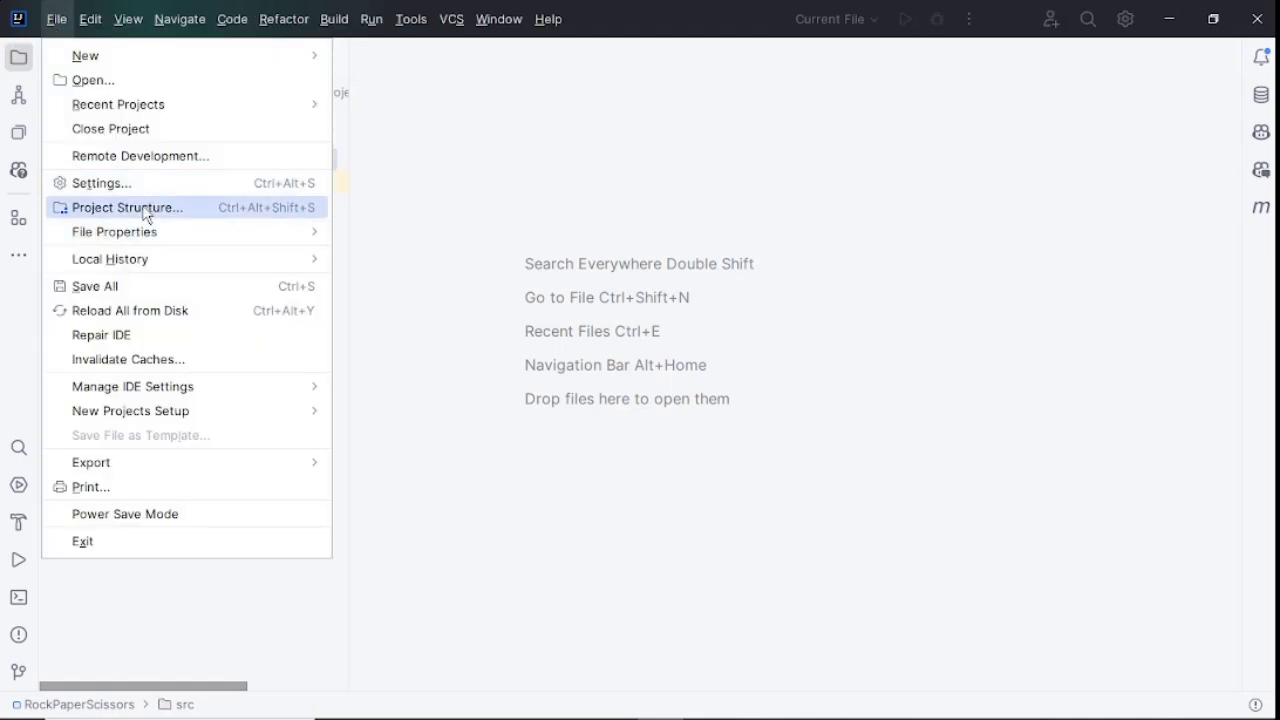
mouse_move(210, 210)
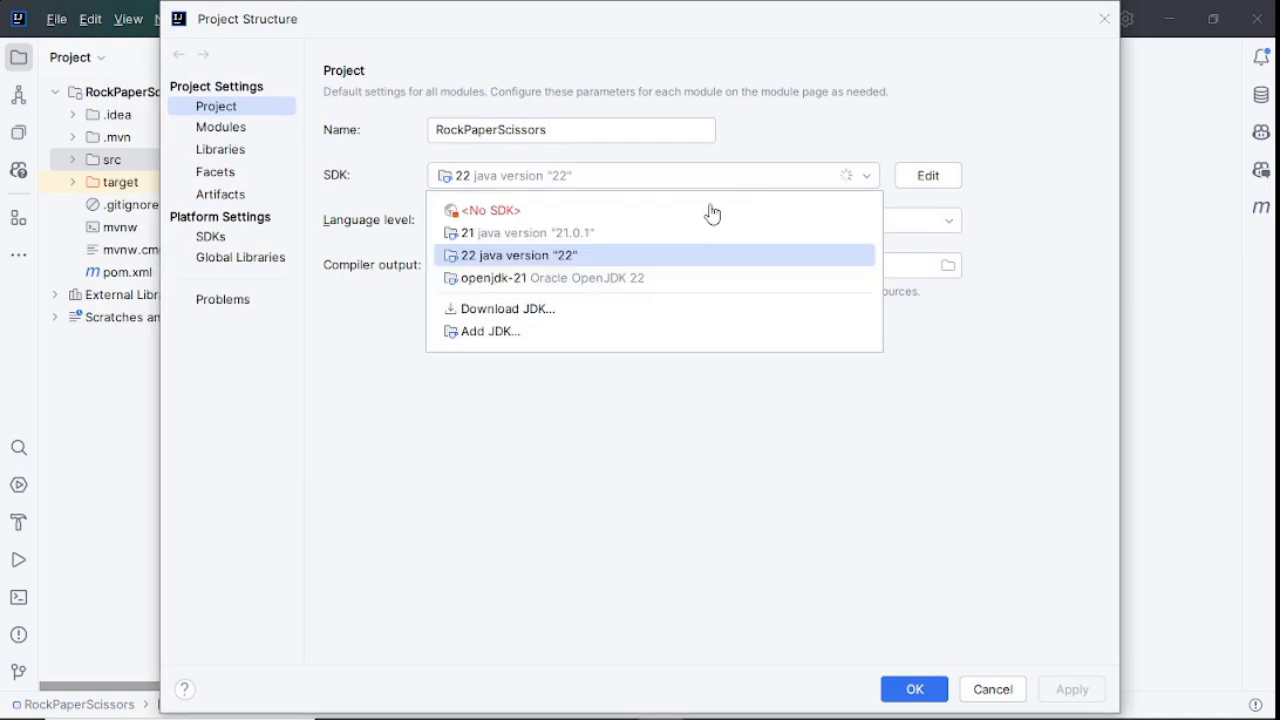
left_click(514, 255)
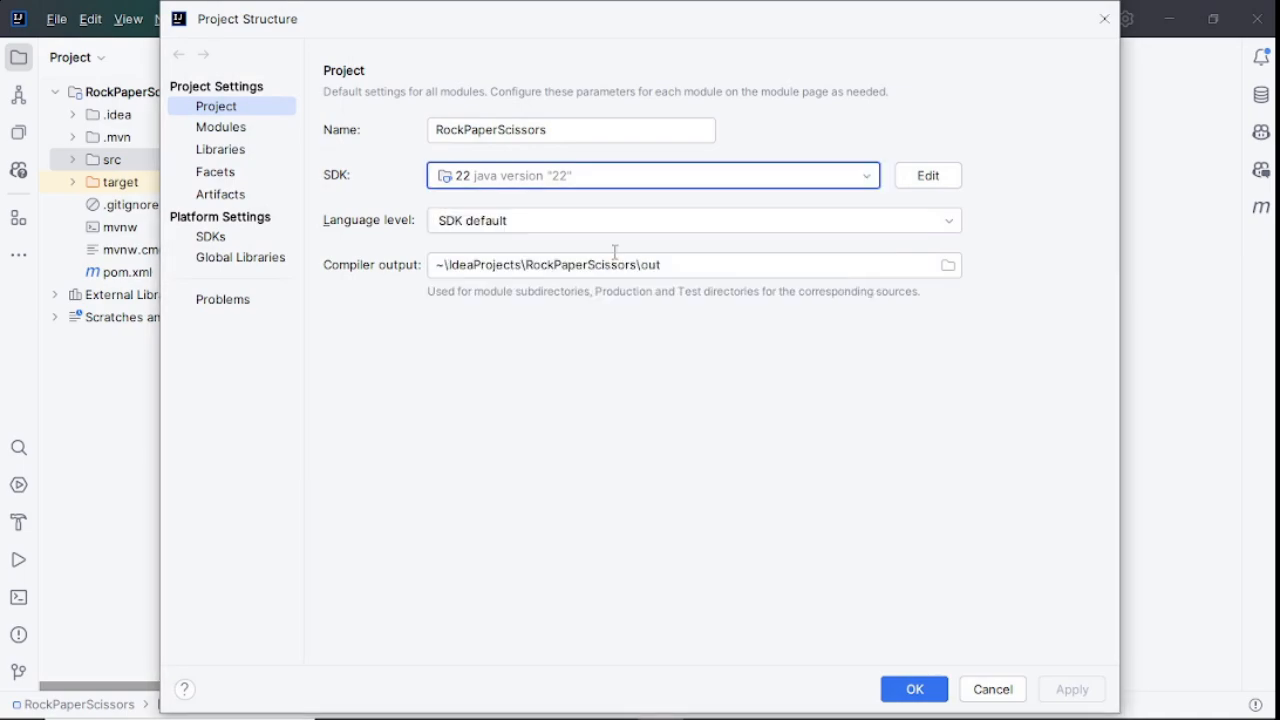
left_click(690, 220)
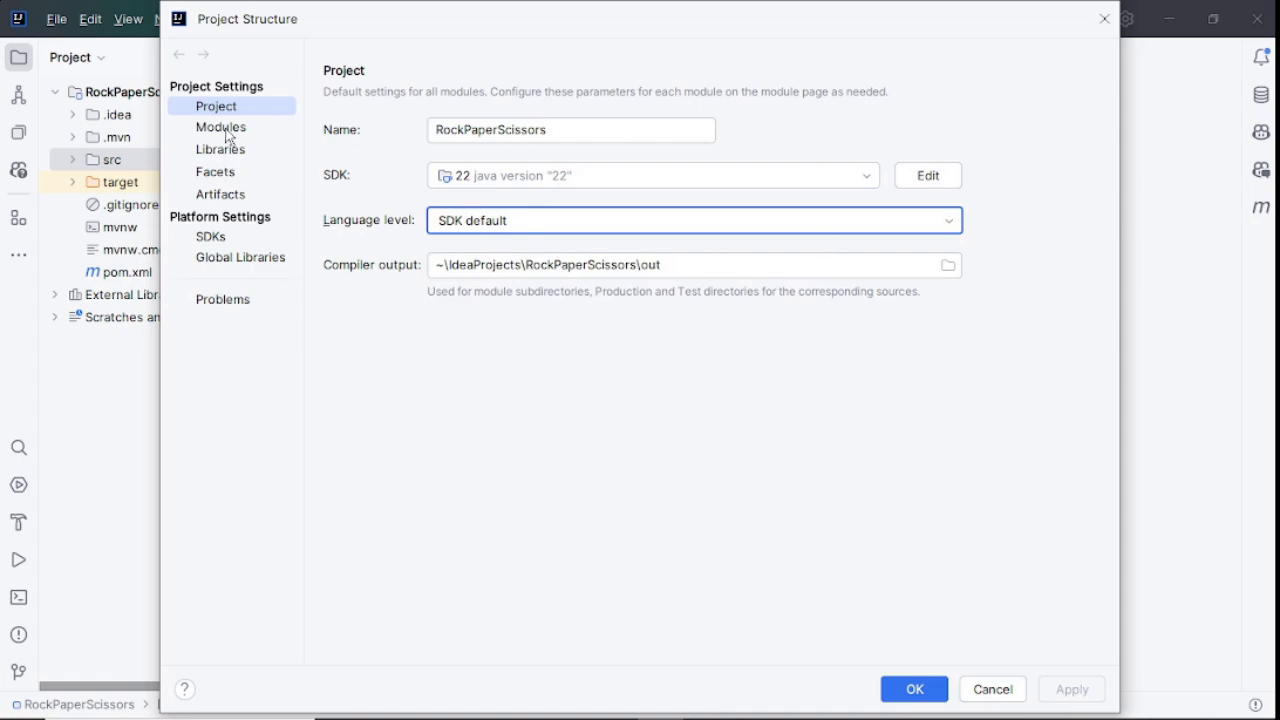
mouse_move(233, 182)
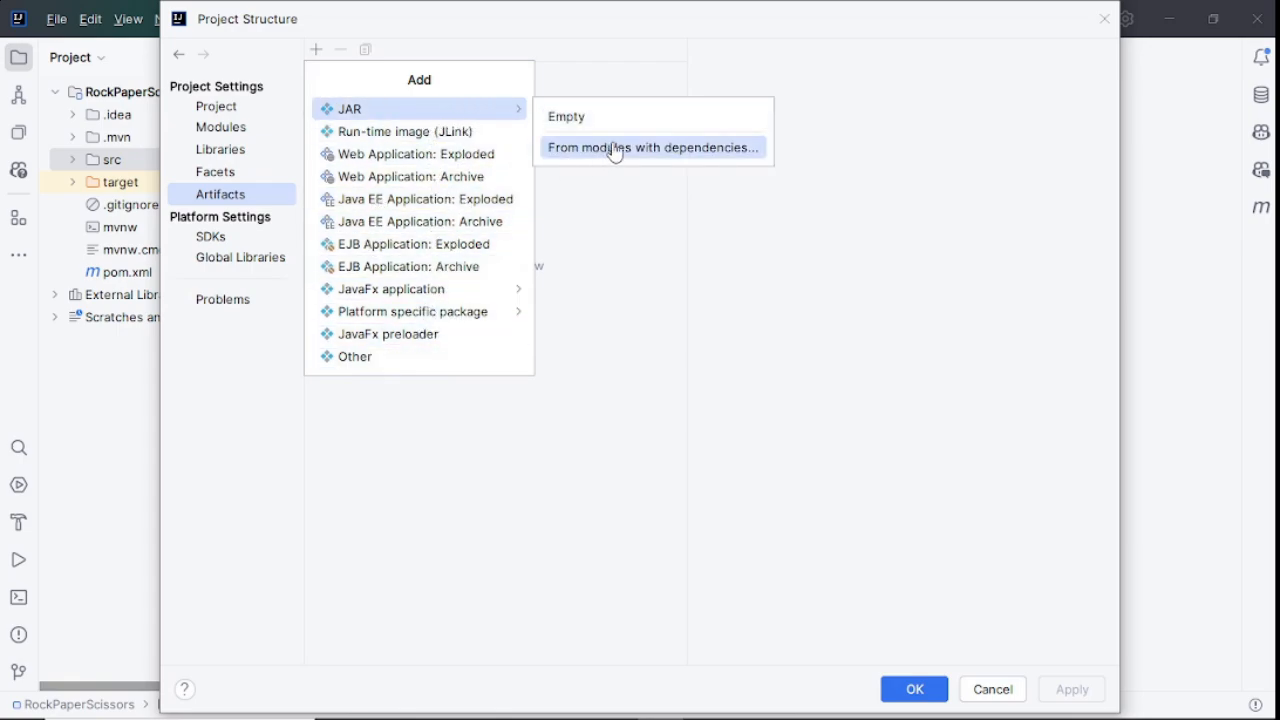
Create a JAR artifact from modules with dependencies, extracting libraries, with Main_1 as main class.
left_click(653, 147)
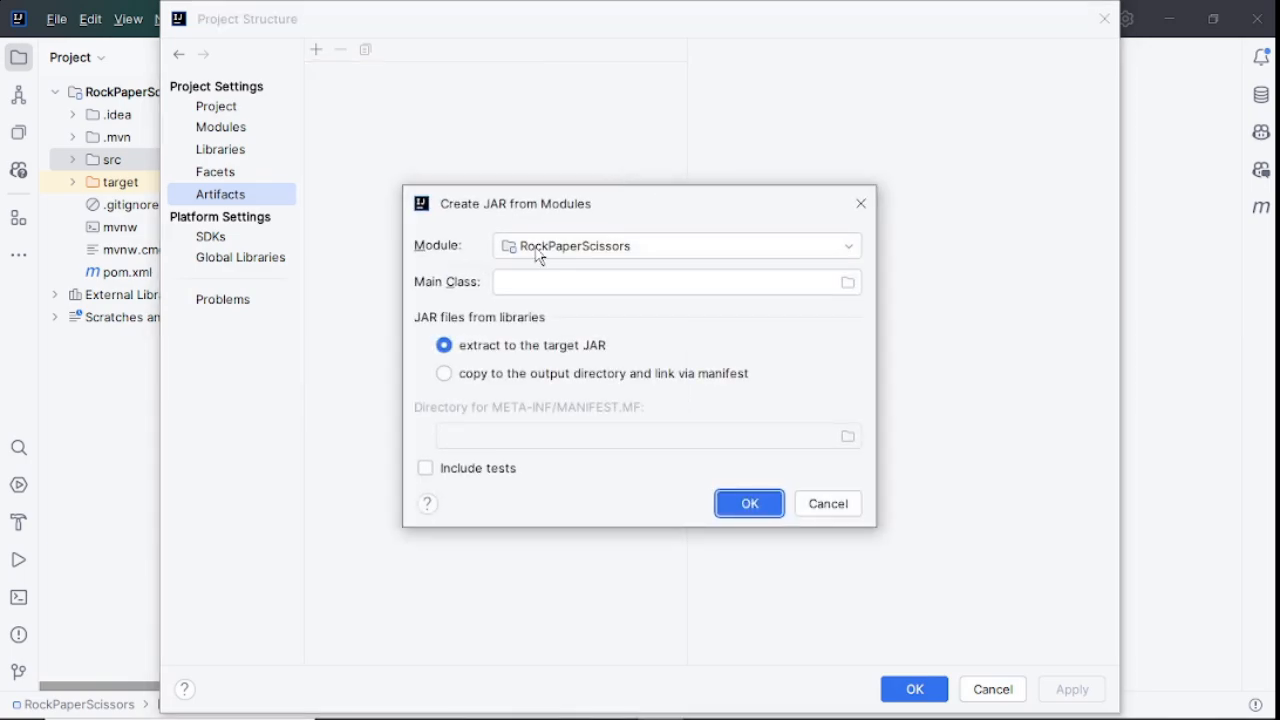
mouse_move(569, 331)
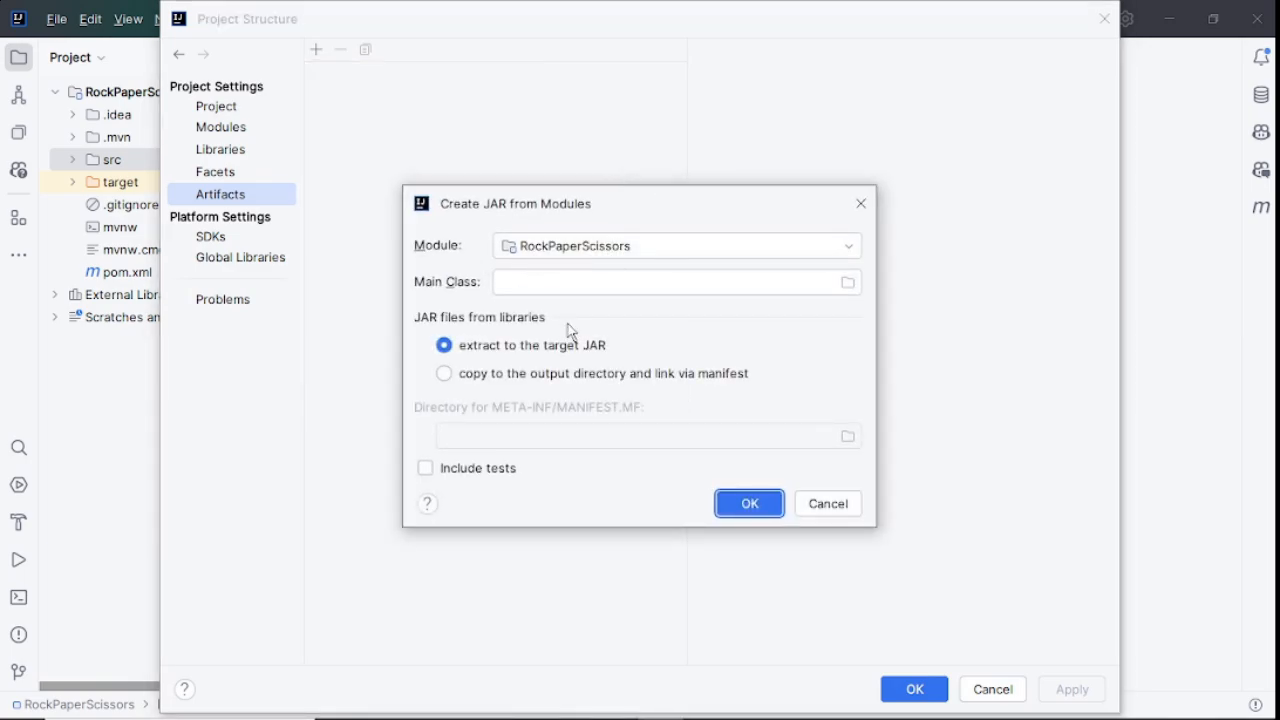
left_click(444, 345)
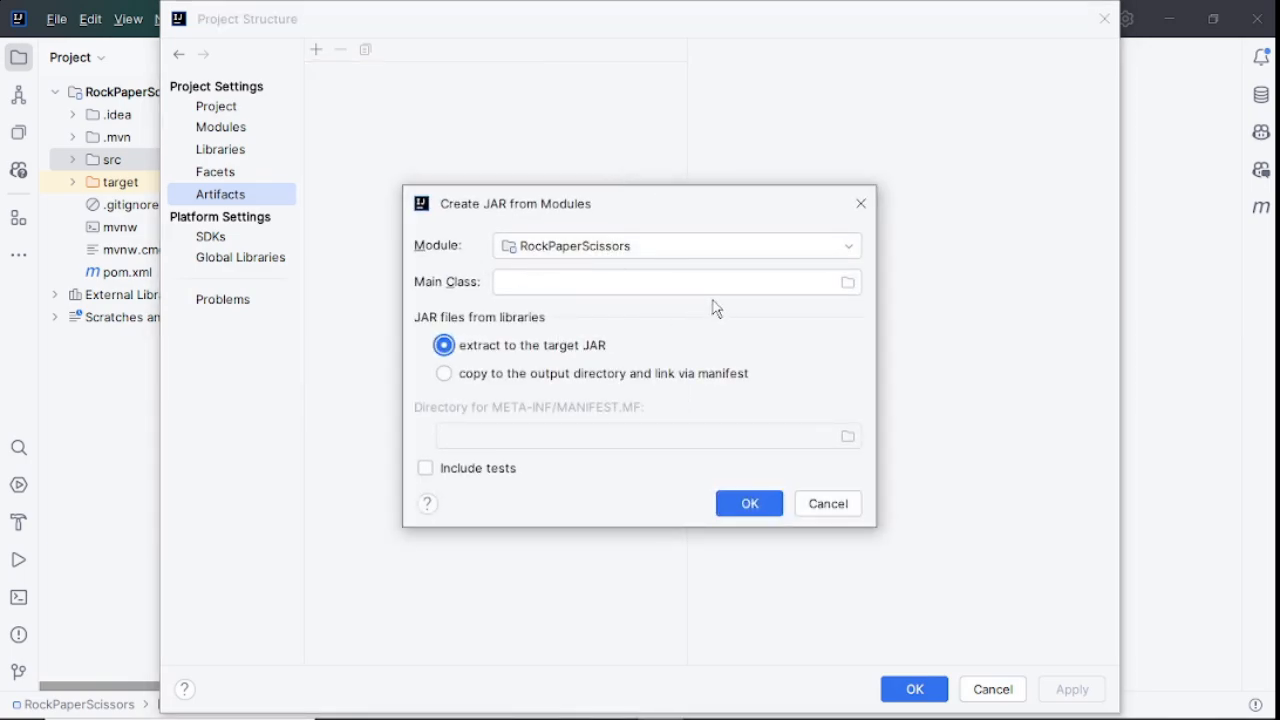
left_click(847, 281)
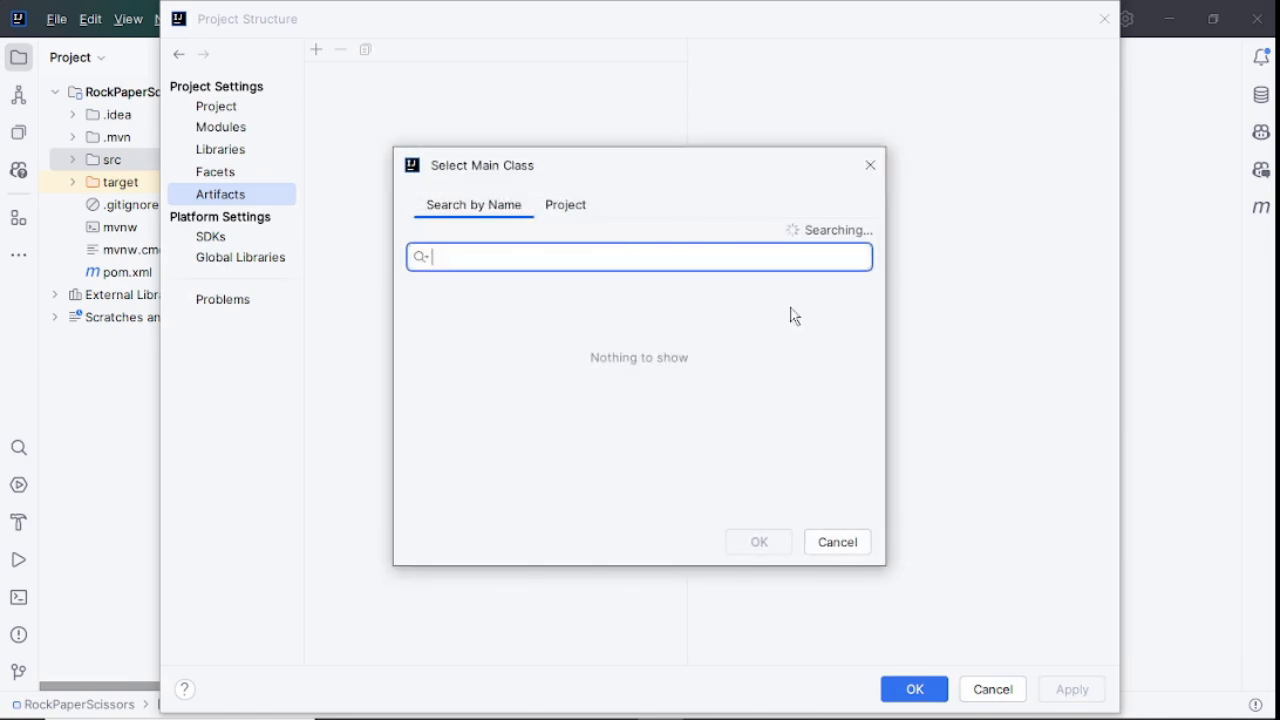
type("Main_1")
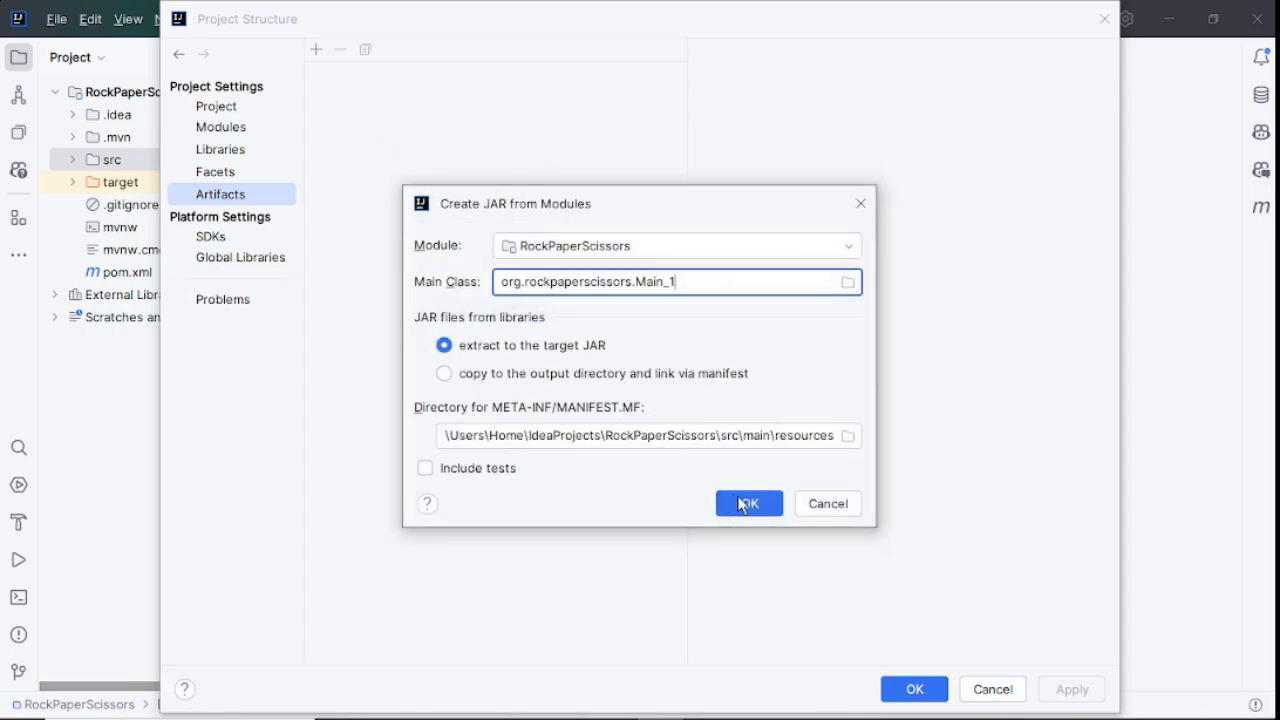
left_click(748, 503)
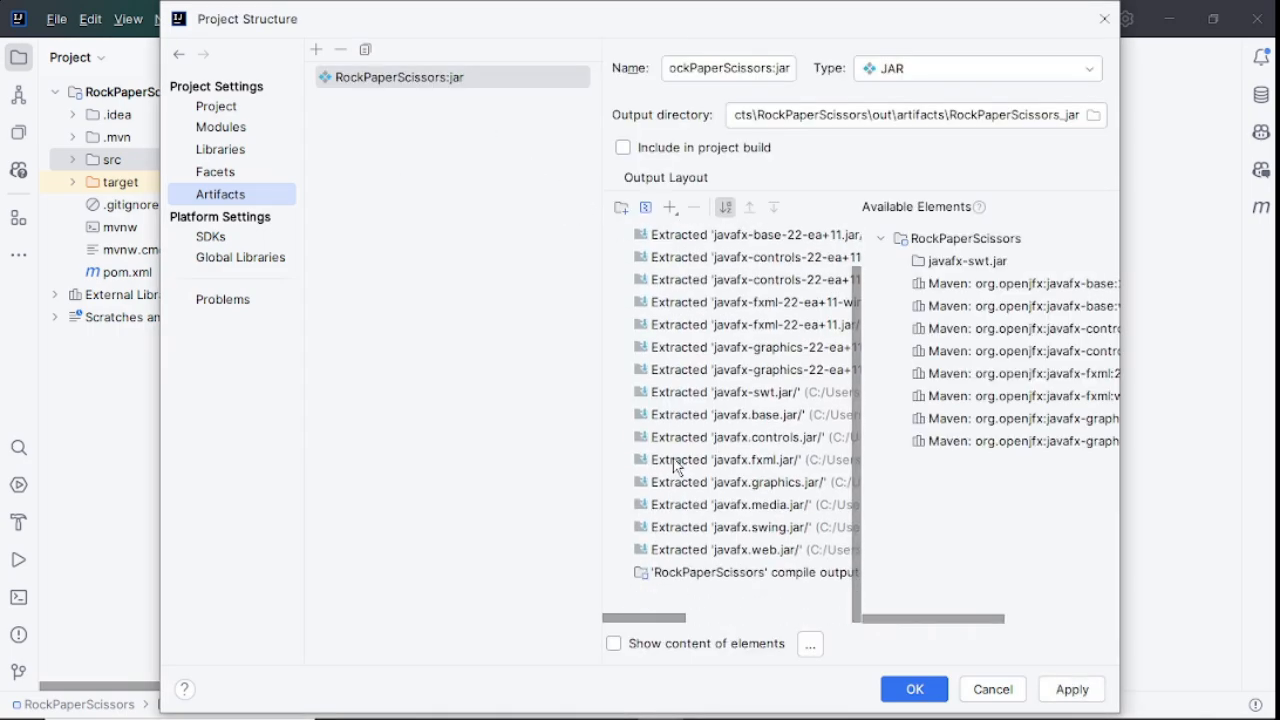
mouse_move(735, 395)
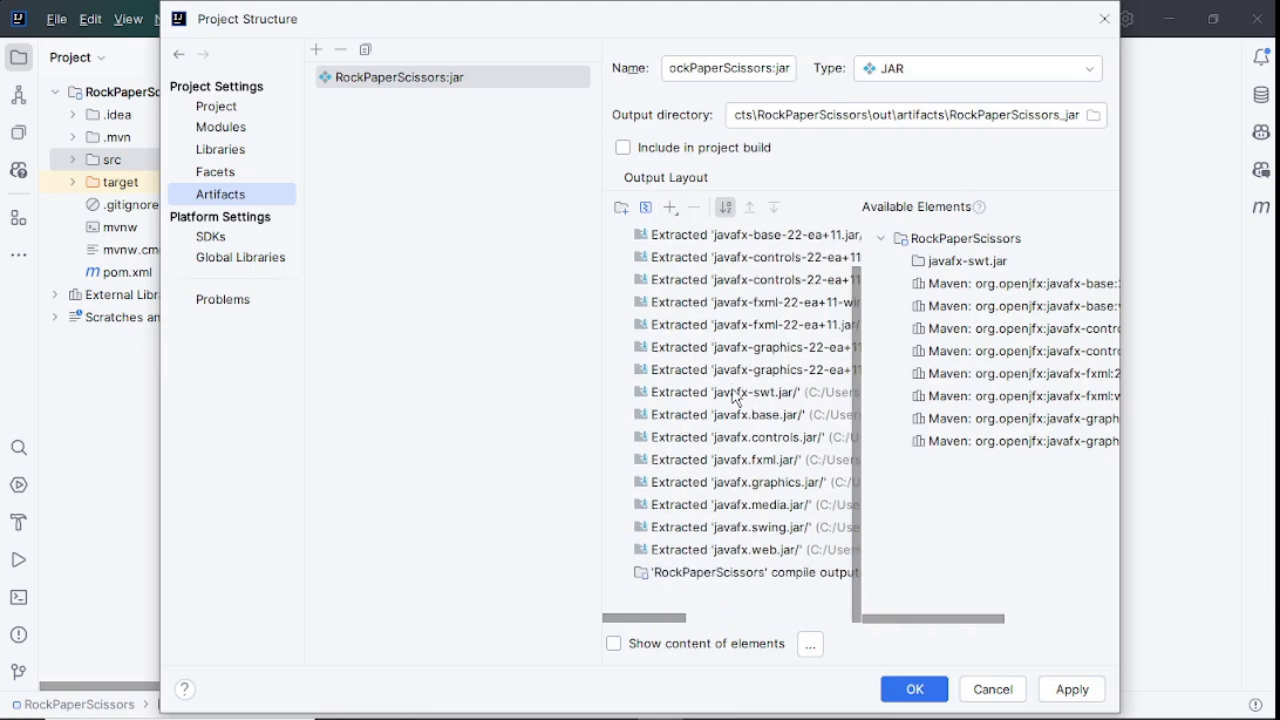
Add a file to the artifact layout, browsing to the DLLs in javafx-sdk-21.0.2\bin.
left_click(669, 207)
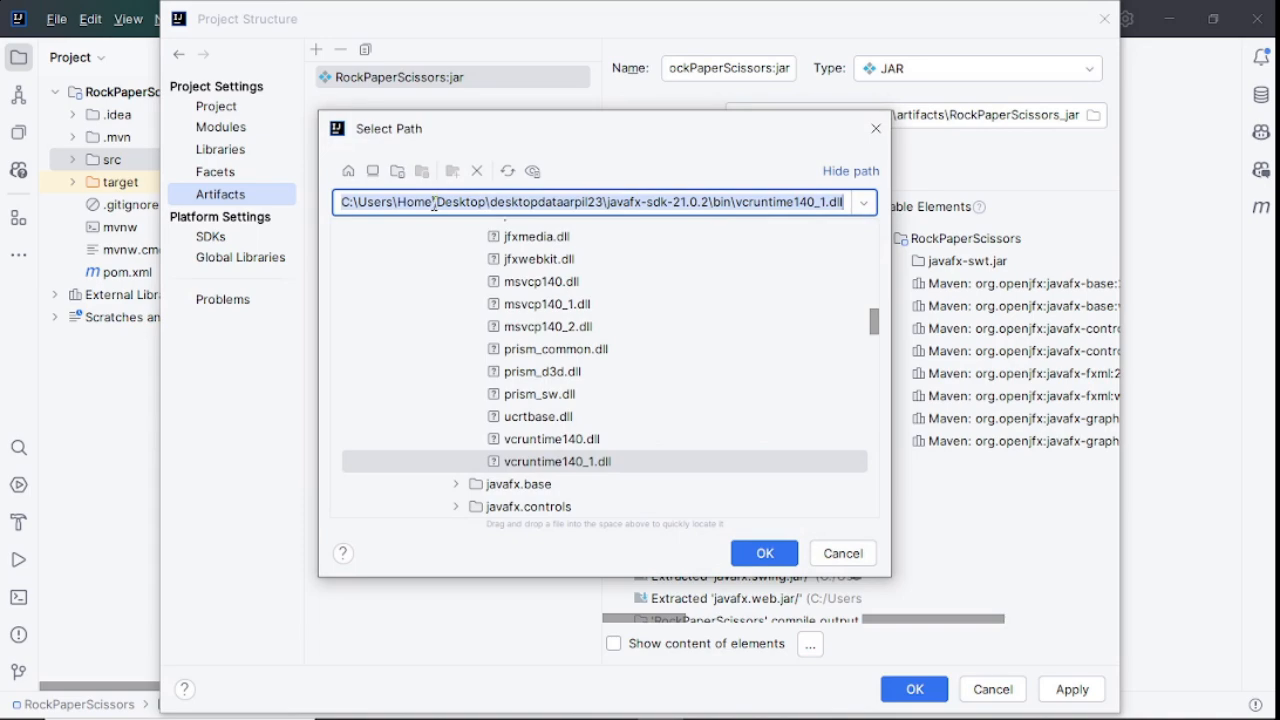
mouse_move(710, 204)
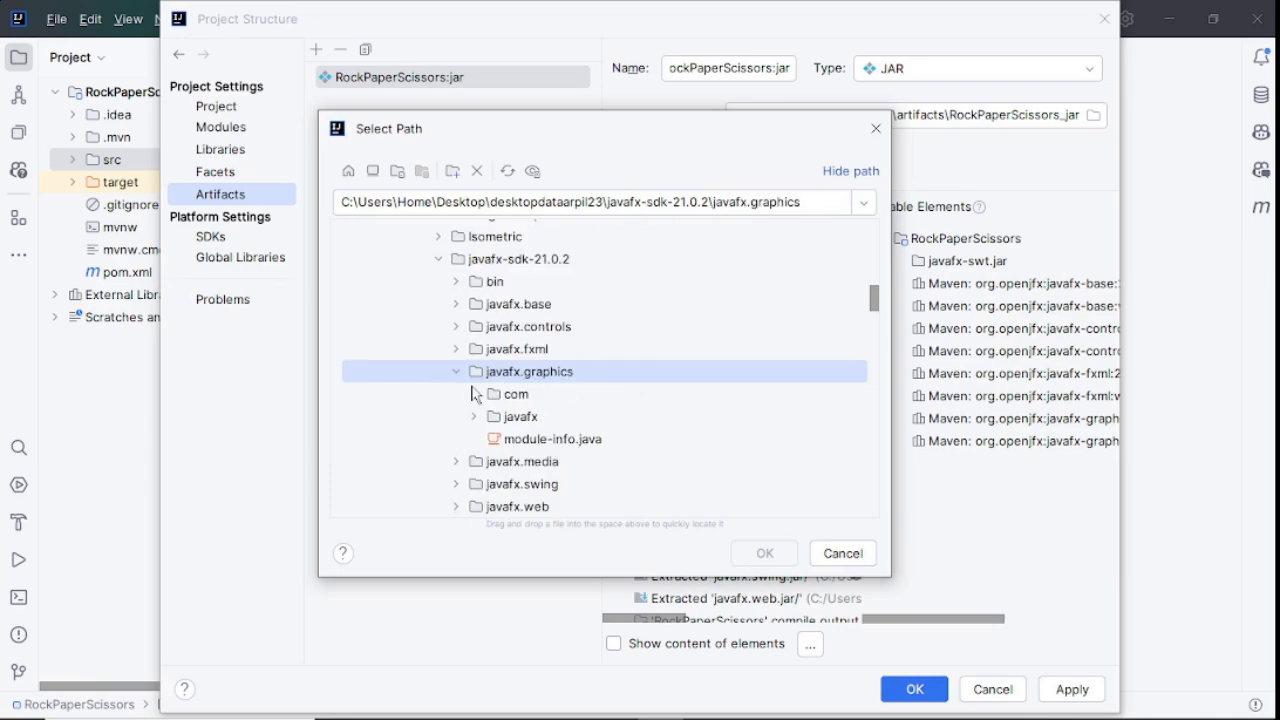
left_click(456, 371)
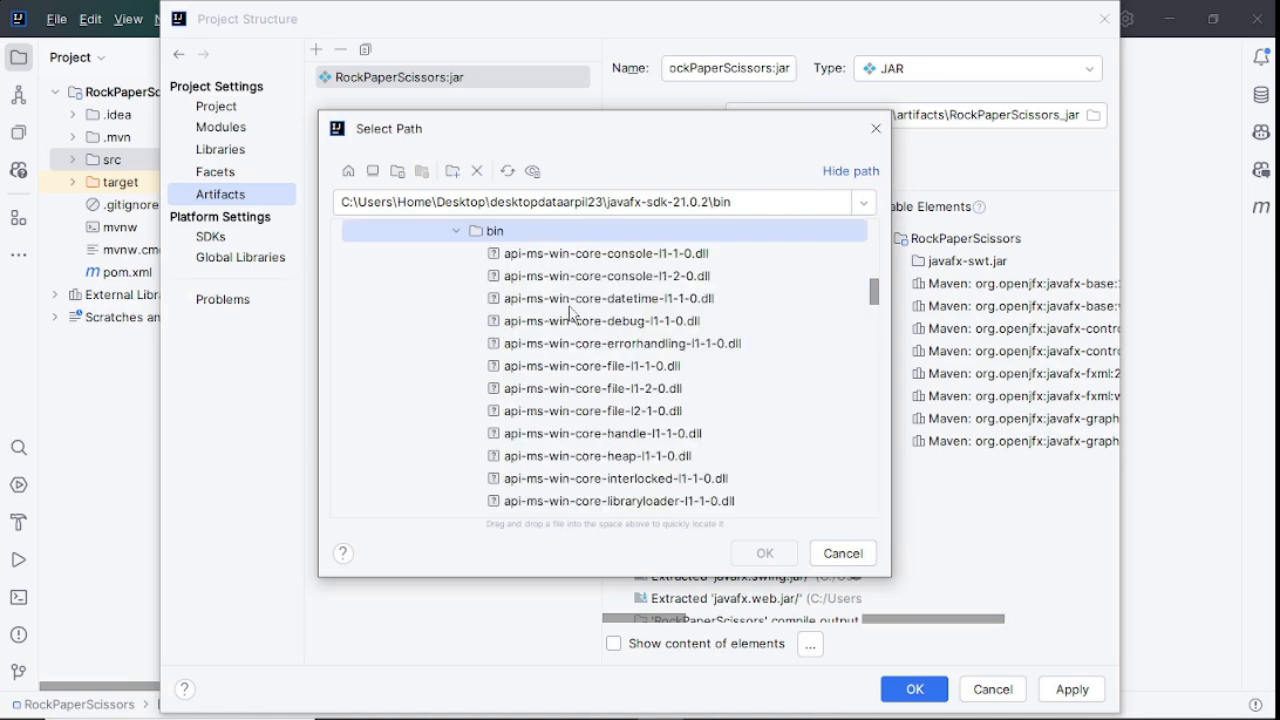
left_click(604, 253)
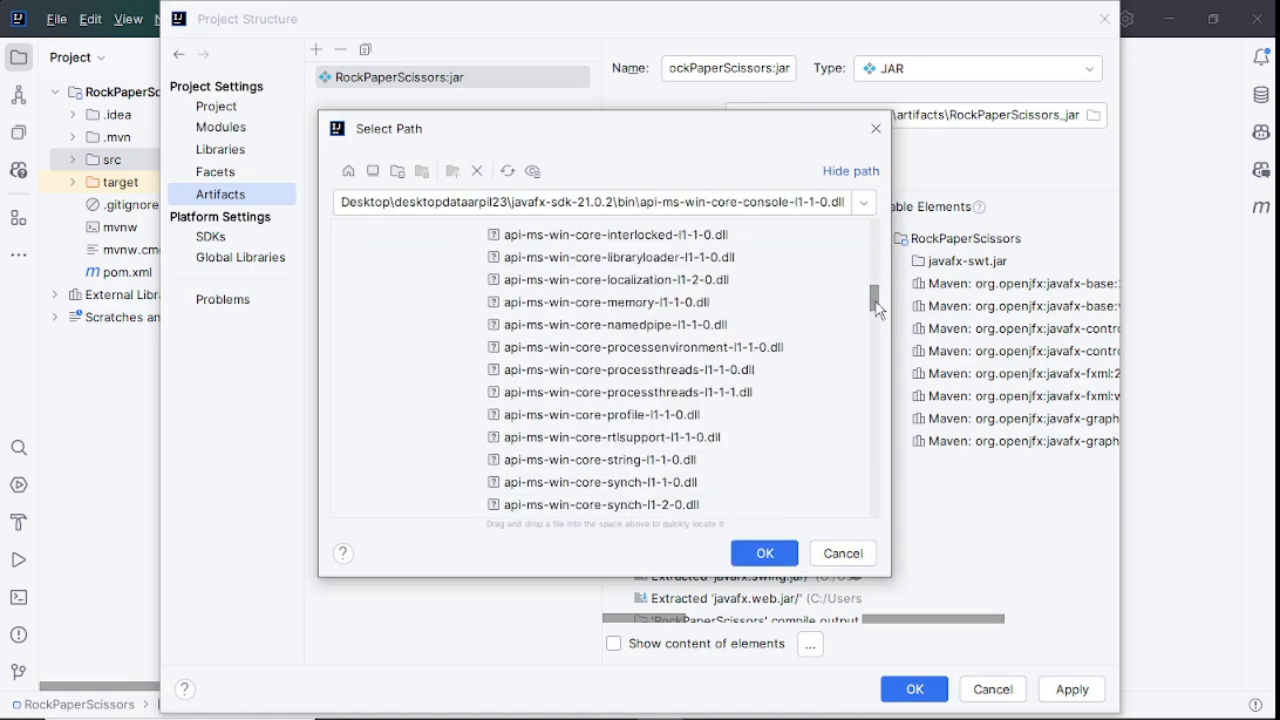
scroll("down", 3)
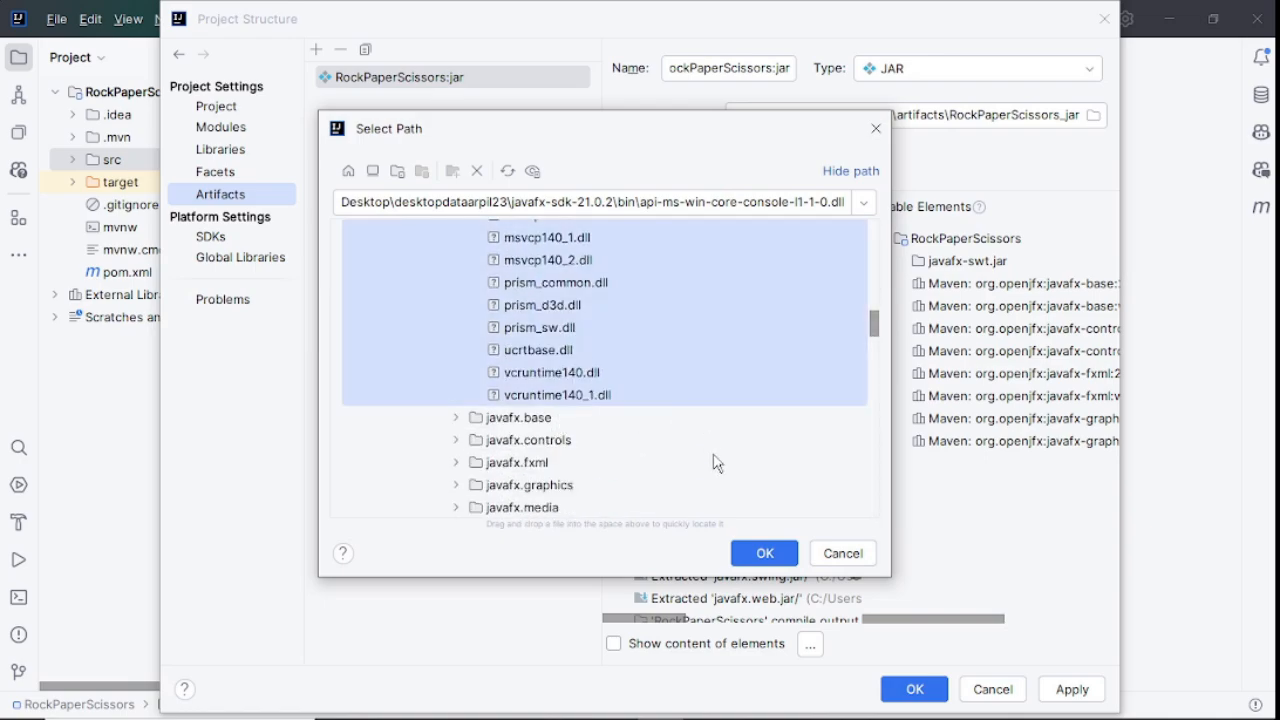
Add the selected JavaFX SDK .dll files to the jar layout and close Project Structure.
left_click(764, 552)
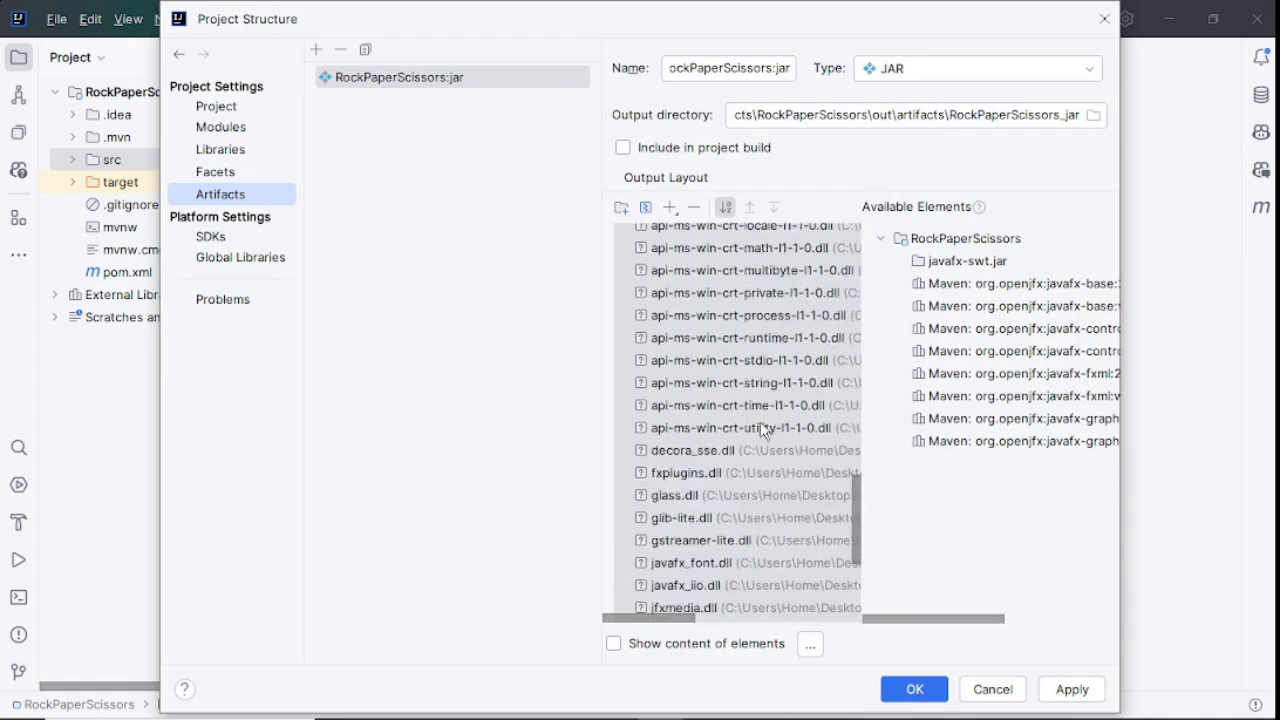
scroll("down", 3)
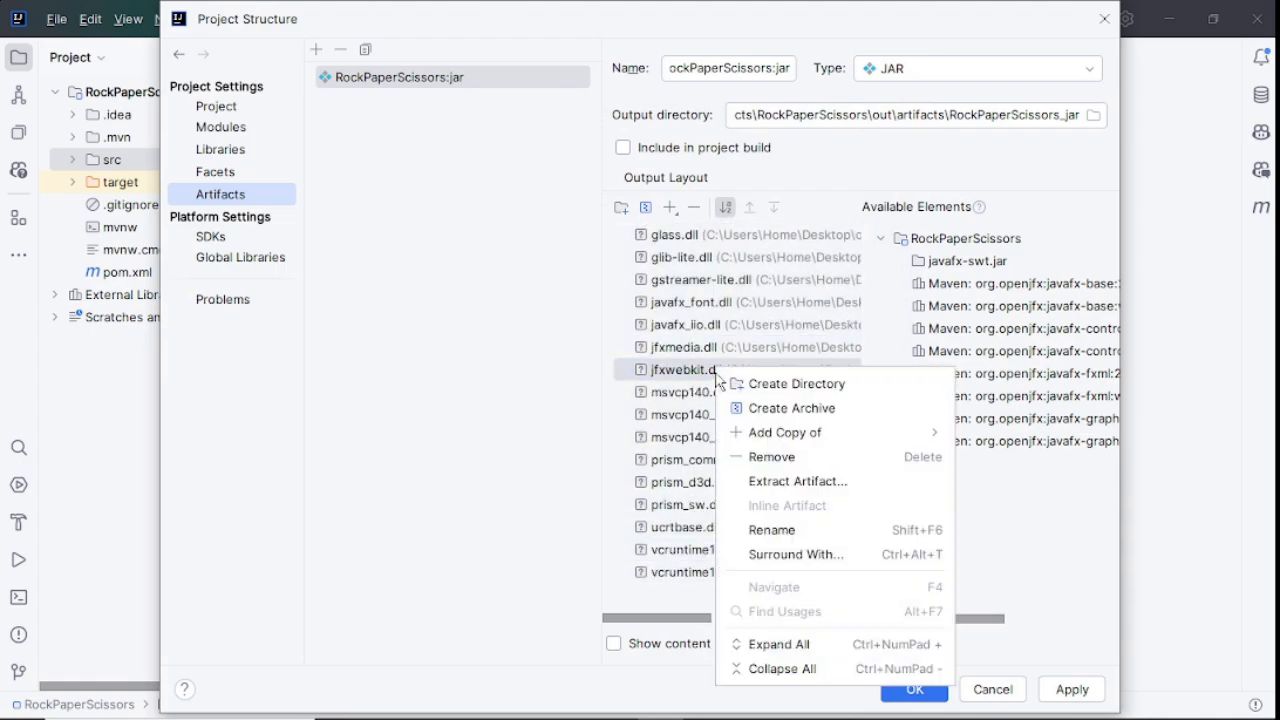
mouse_move(771, 456)
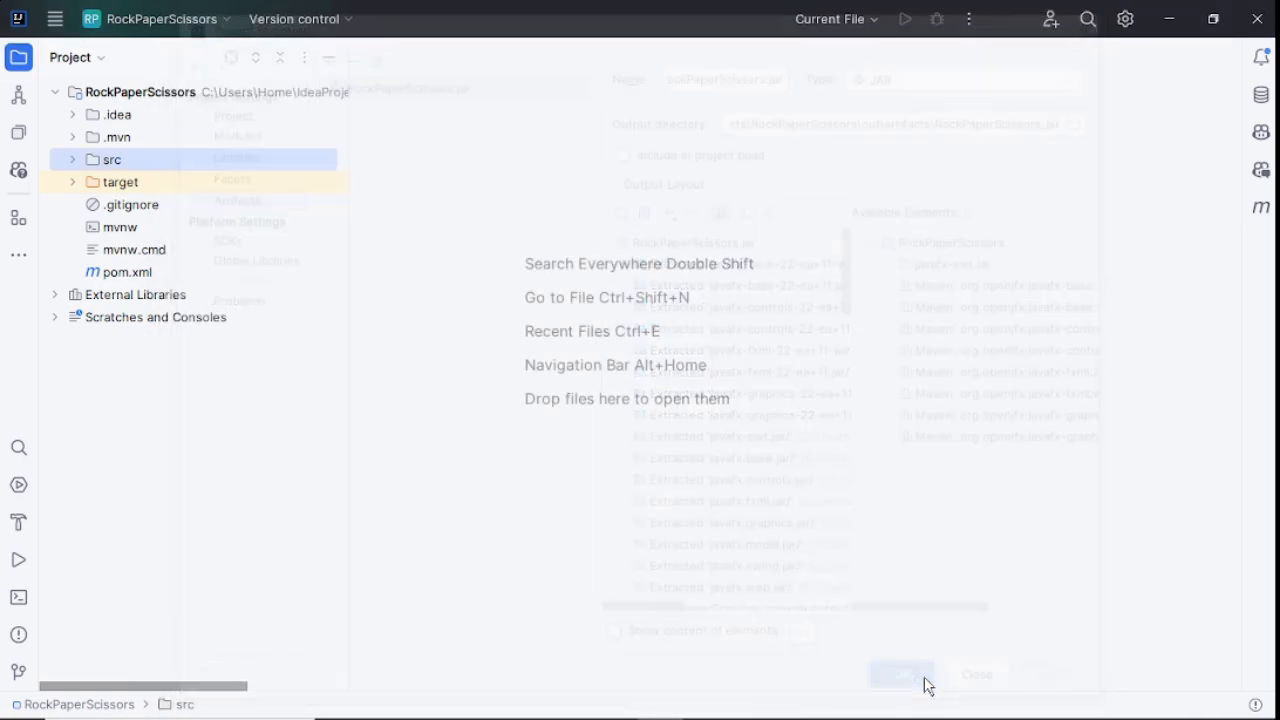
Build the RockPaperScissors:jar artifact through Build > Build Artifacts.
left_click(901, 673)
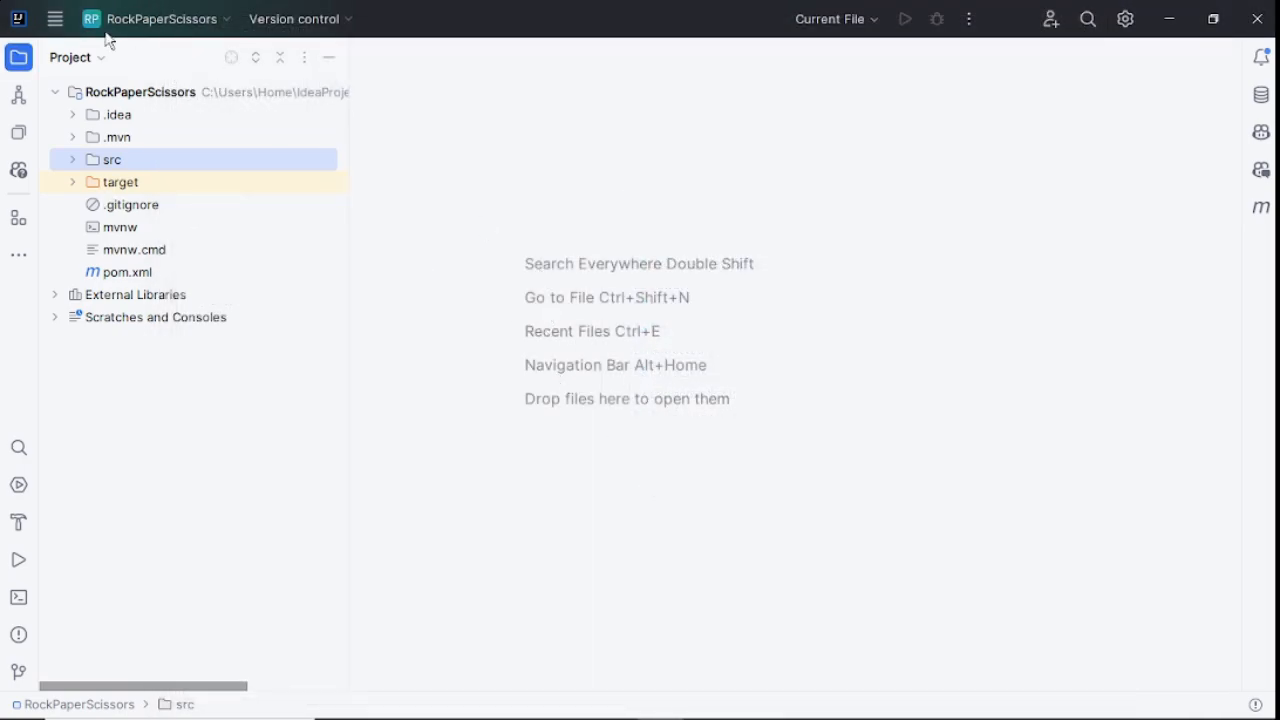
left_click(335, 19)
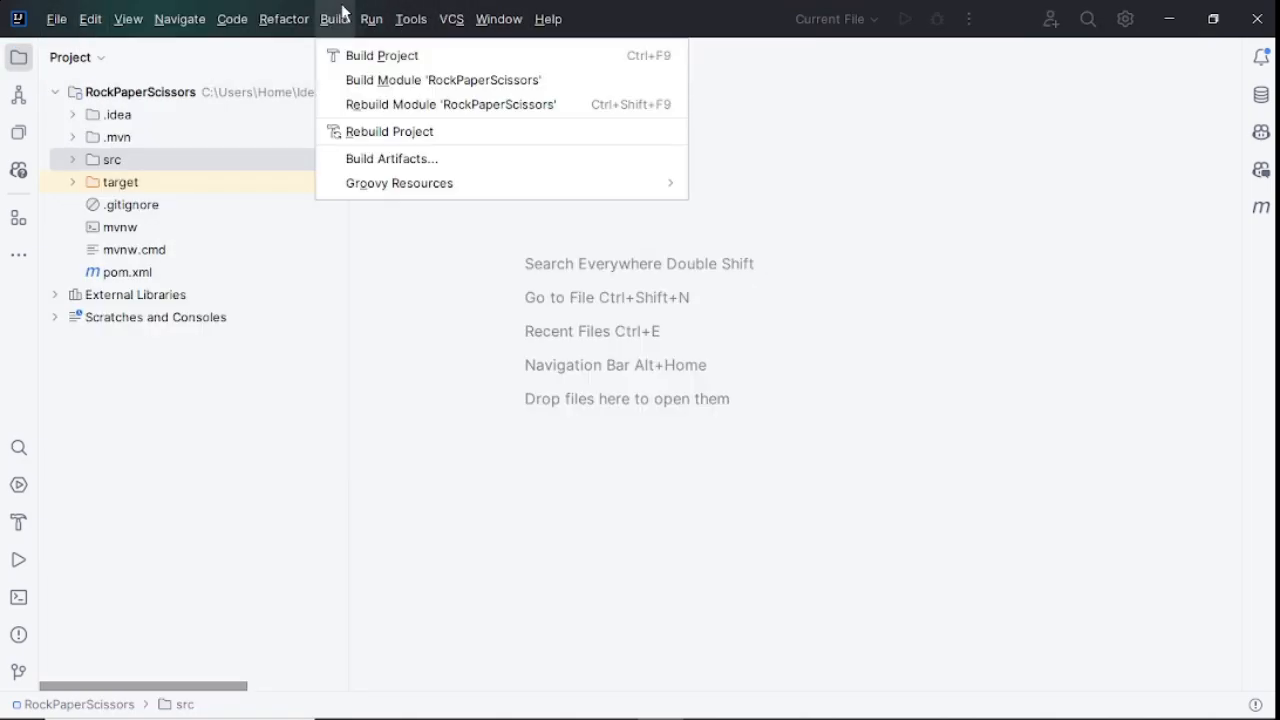
left_click(391, 158)
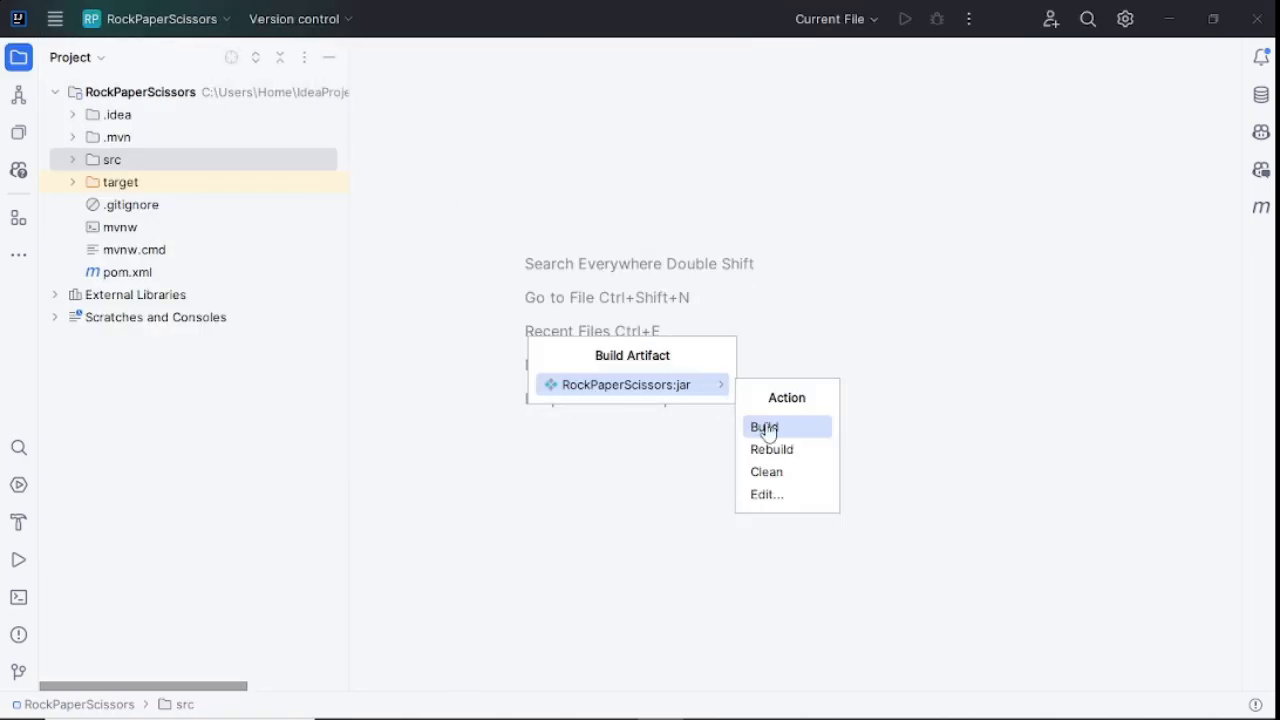
left_click(763, 427)
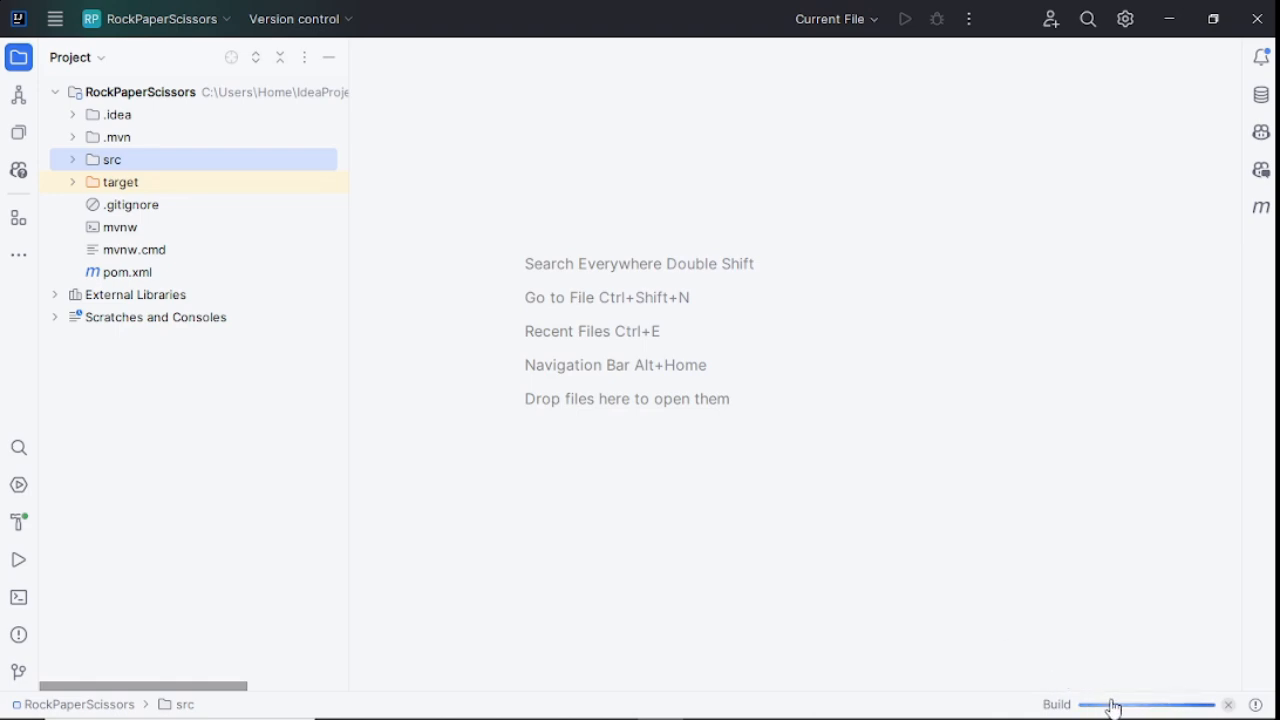
mouse_move(277, 272)
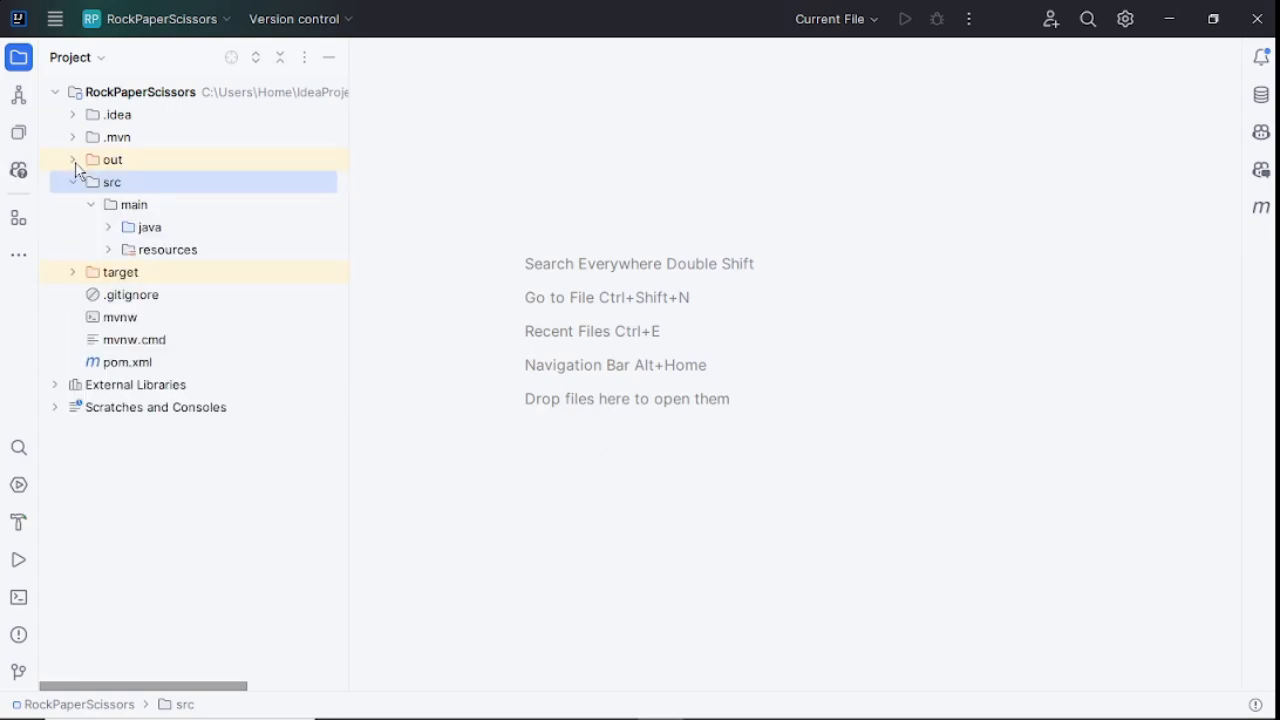
Run RockPaperScissors.jar from the out/artifacts folder.
left_click(72, 159)
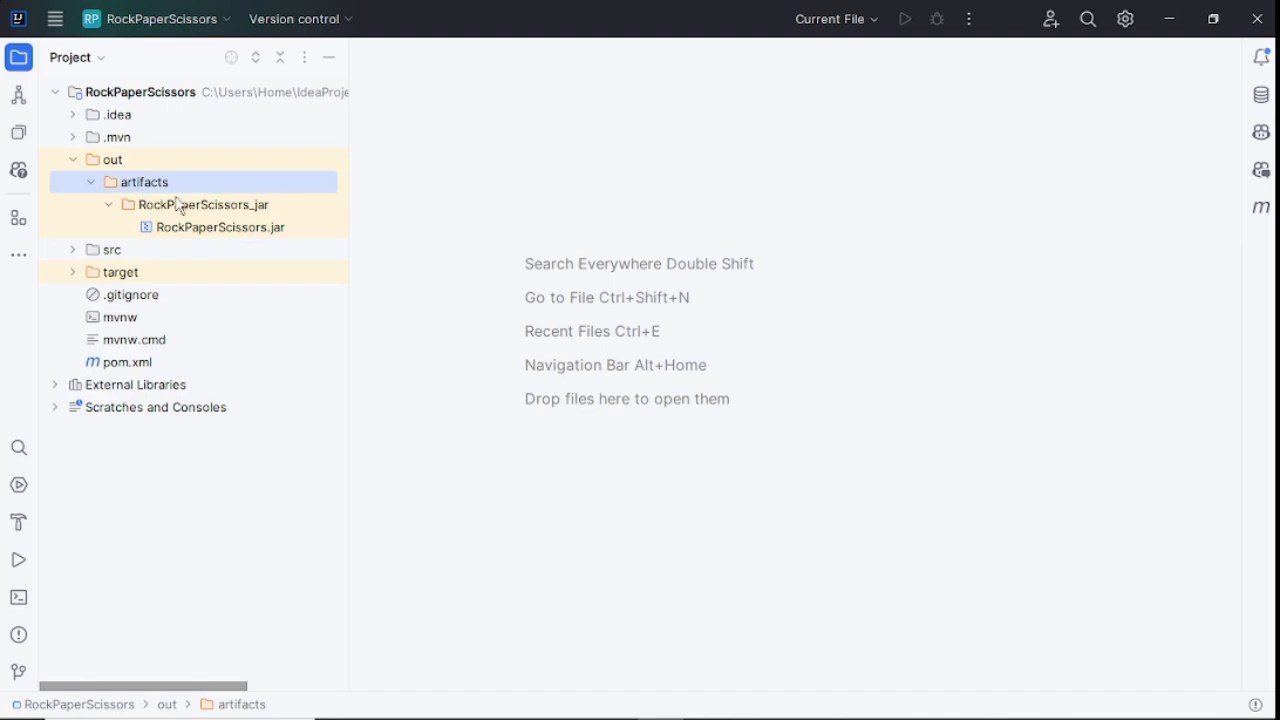
right_click(223, 227)
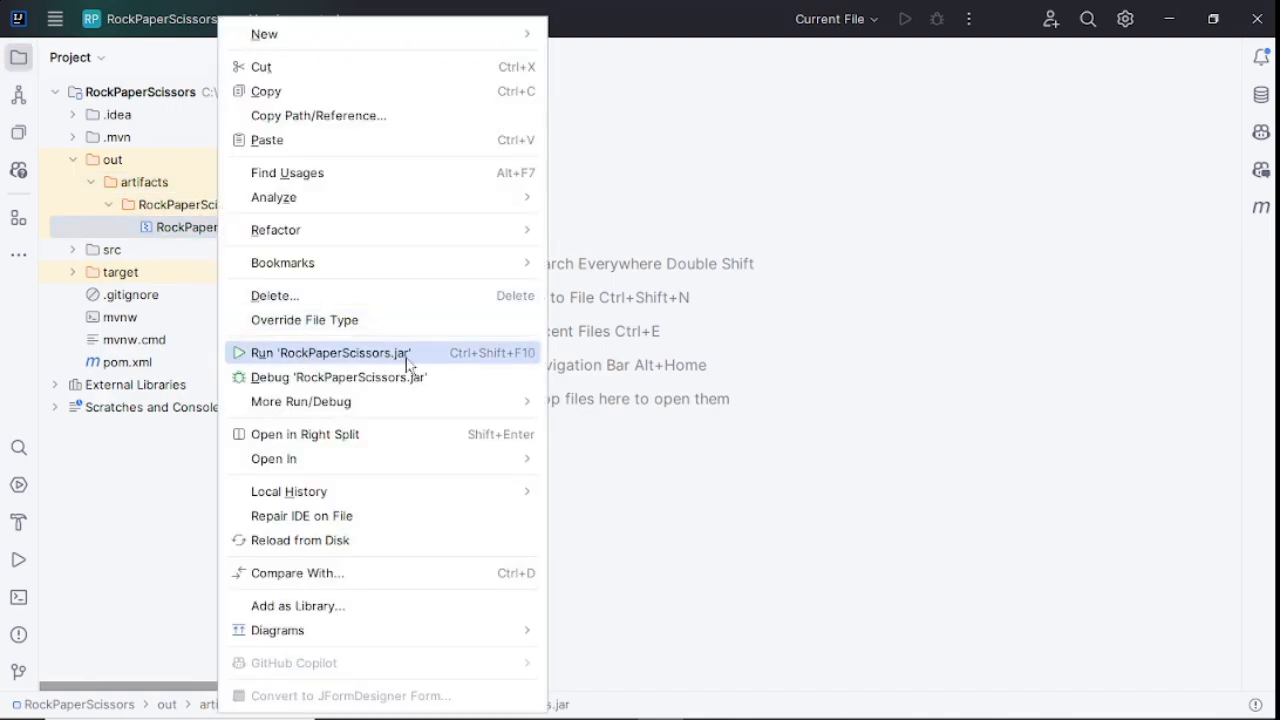
left_click(331, 352)
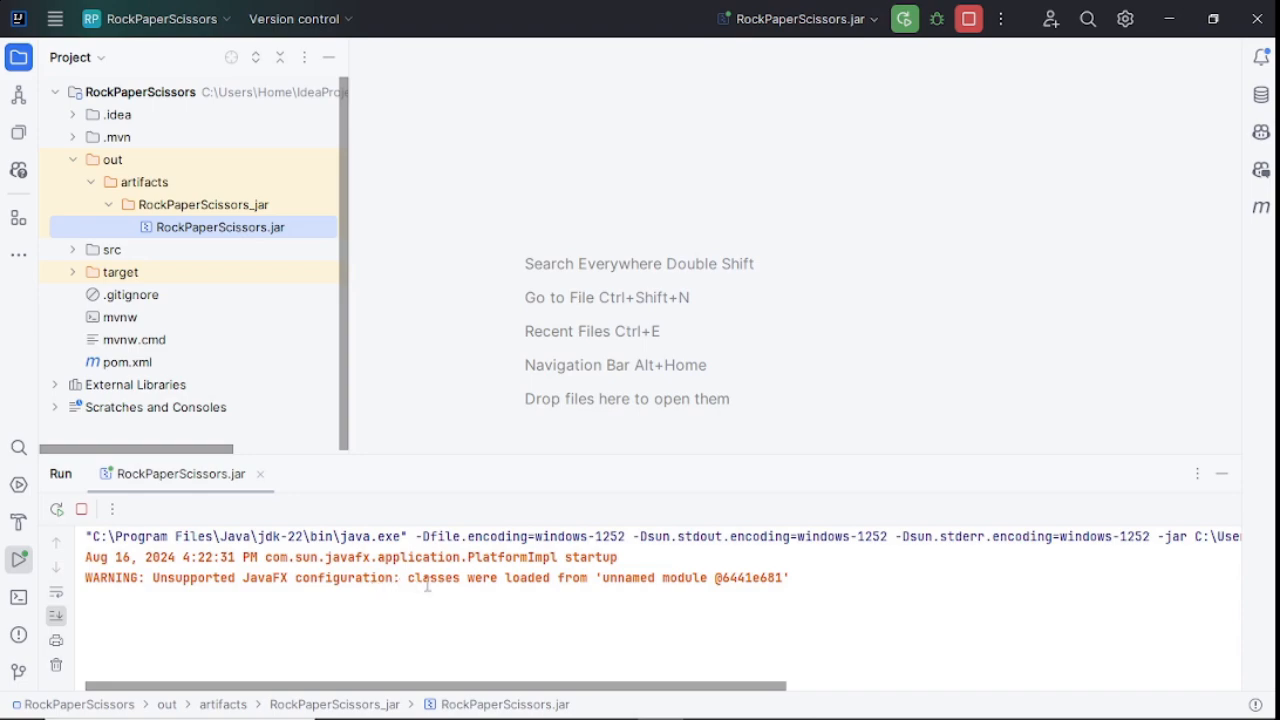
Play a round choosing Paper, dismiss the result message, and close the game.
left_click(18, 559)
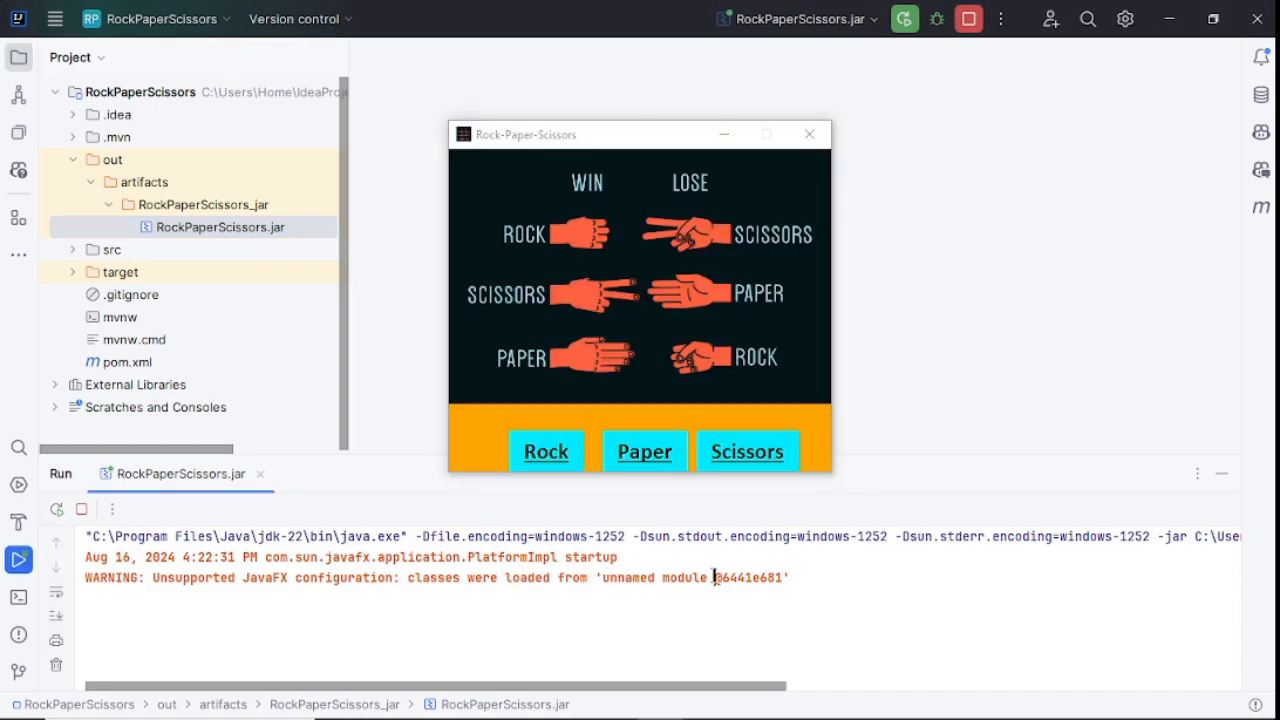
left_click(644, 451)
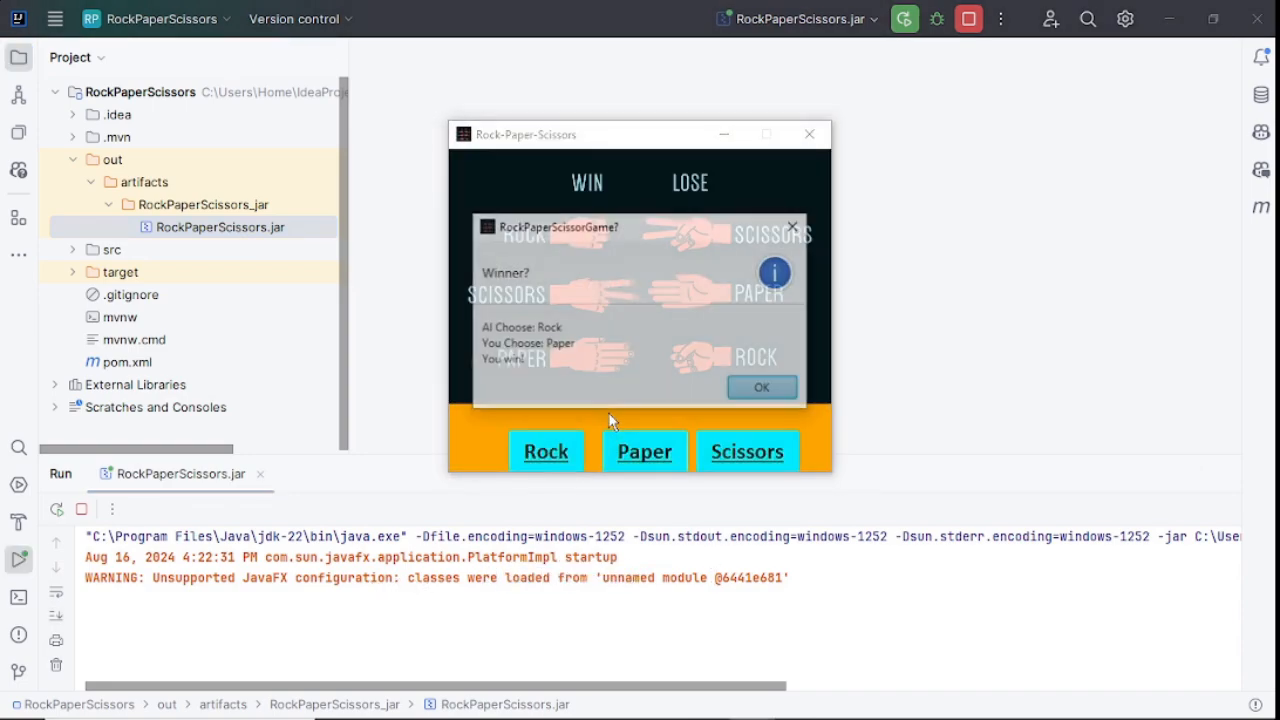
left_click(761, 387)
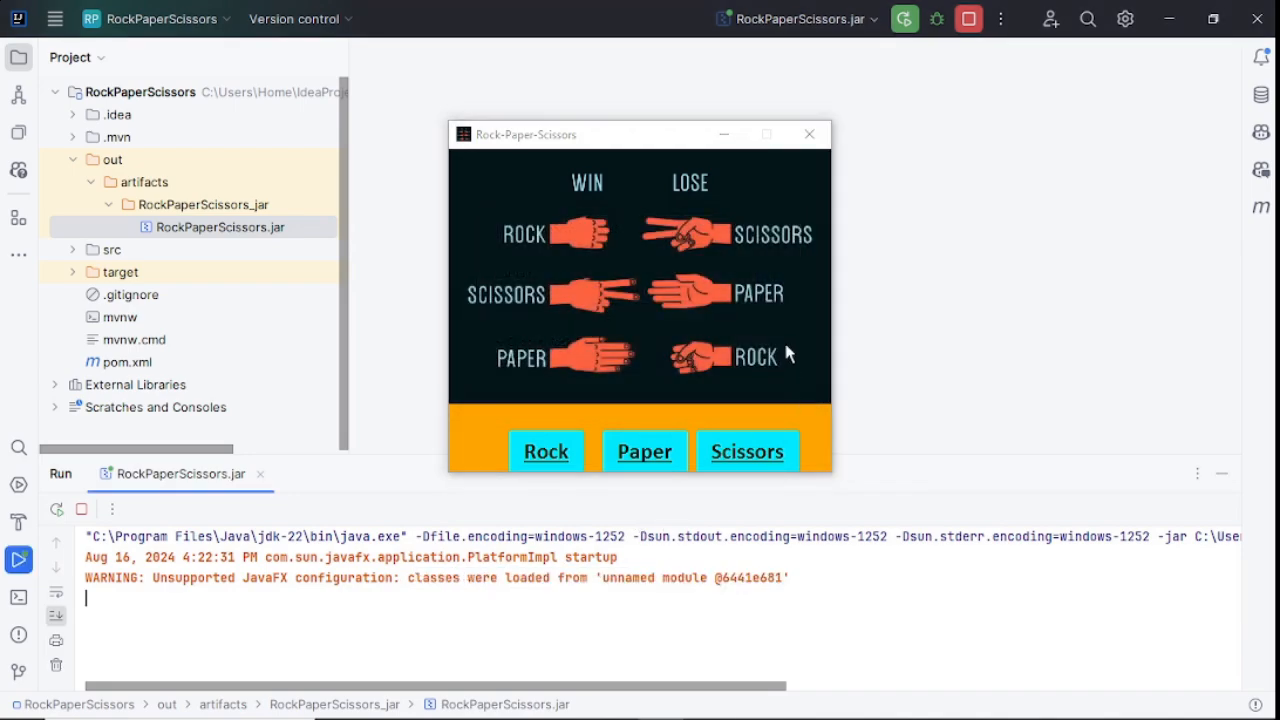
left_click(795, 18)
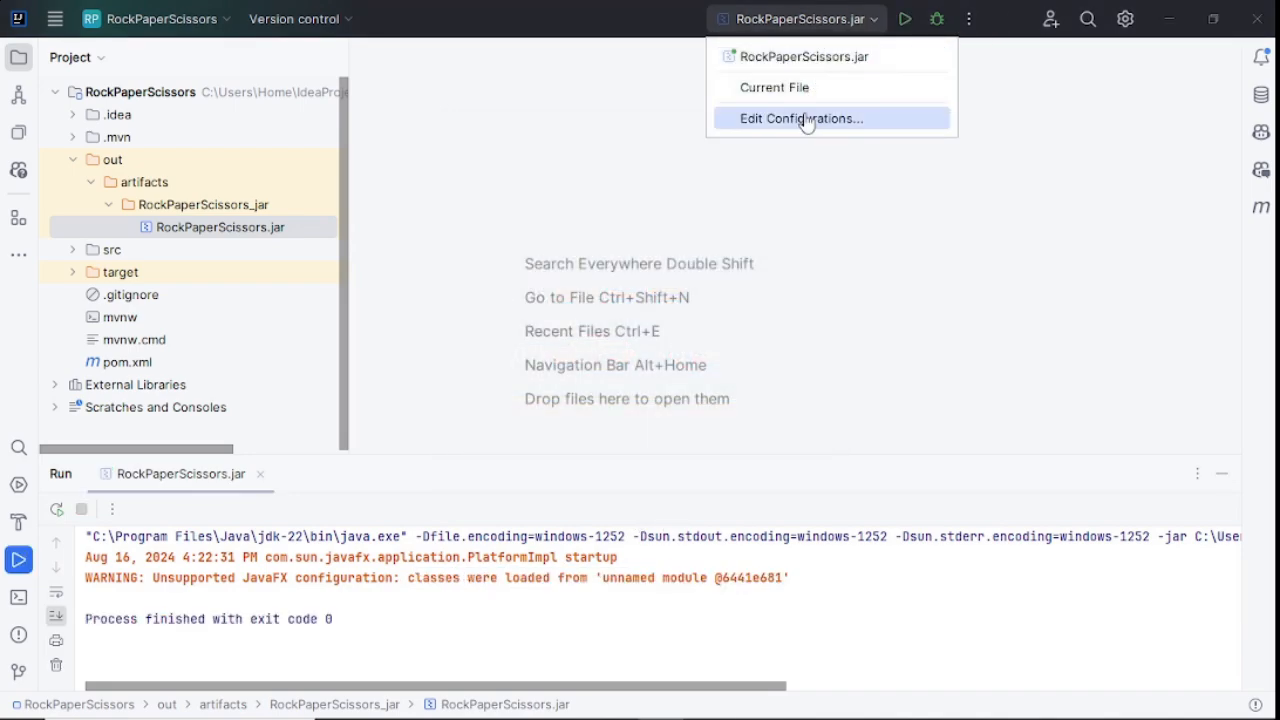
Edit the RockPaperScissors.jar run configuration and enter its VM options.
left_click(801, 118)
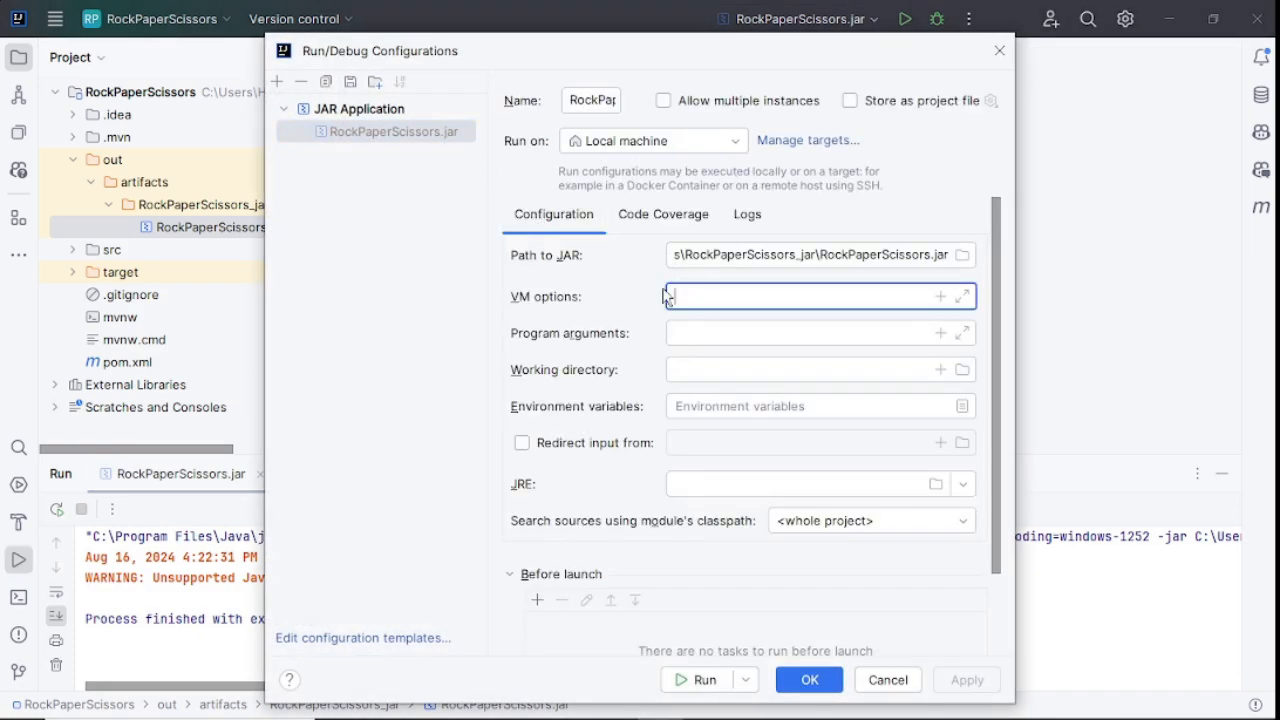
left_click(810, 296)
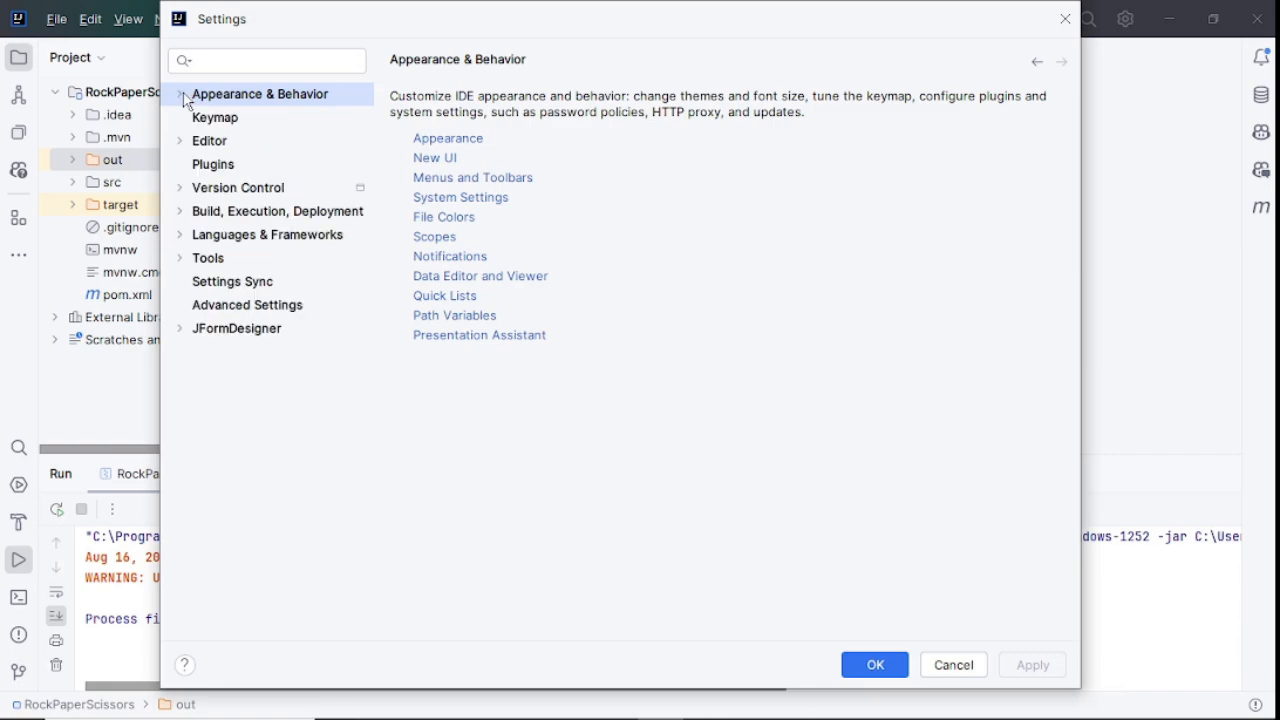
Add the PATH_TO_FX path variable pointing to the Desktop JavaFX SDK, then close Settings.
left_click(181, 93)
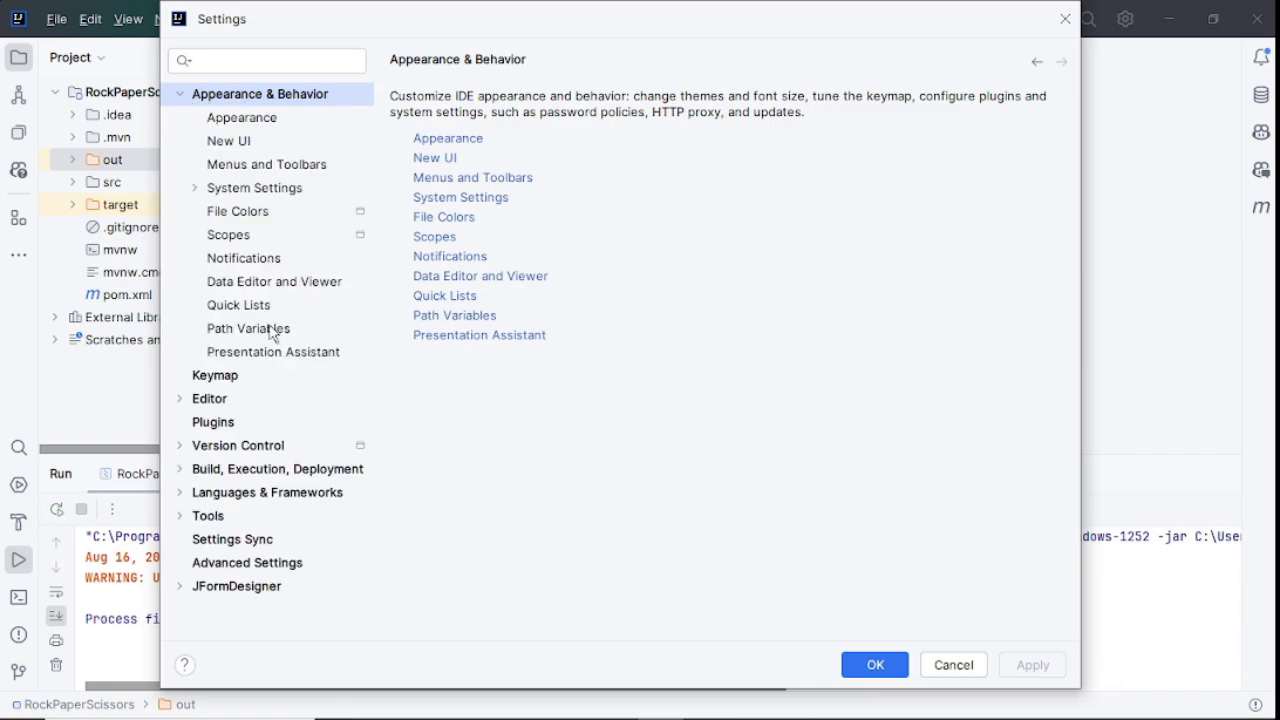
left_click(248, 328)
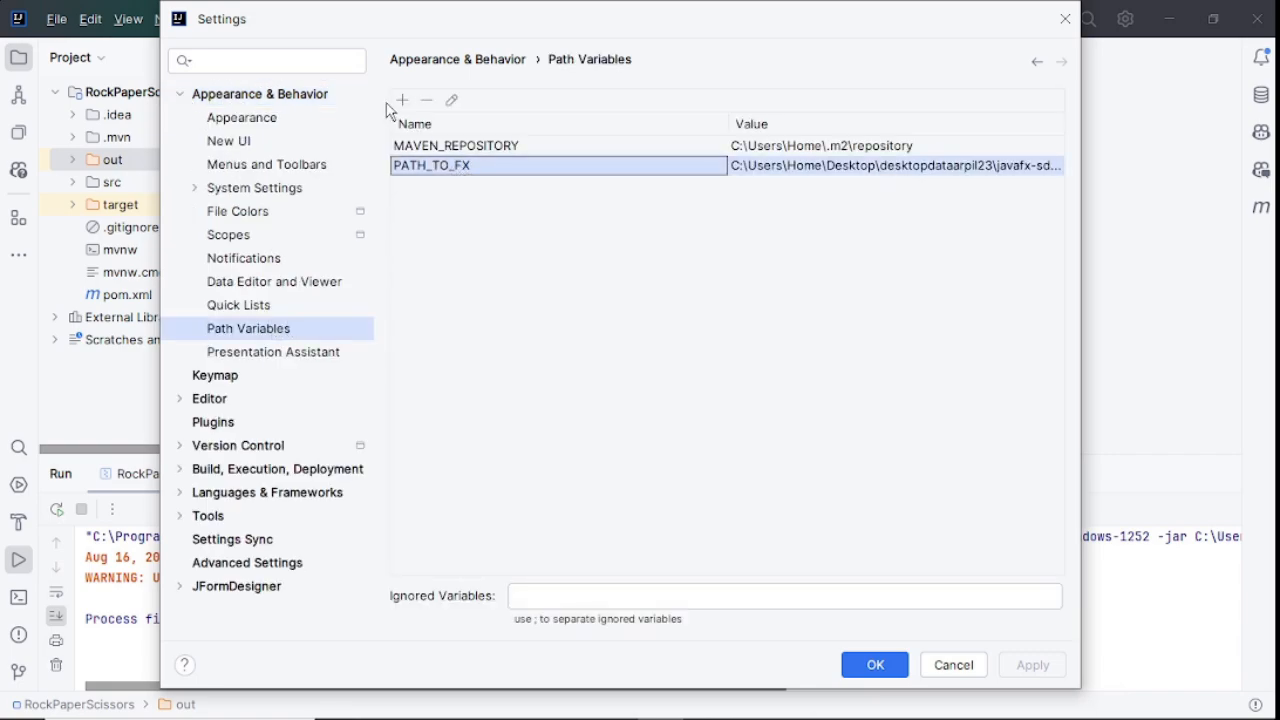
left_click(402, 99)
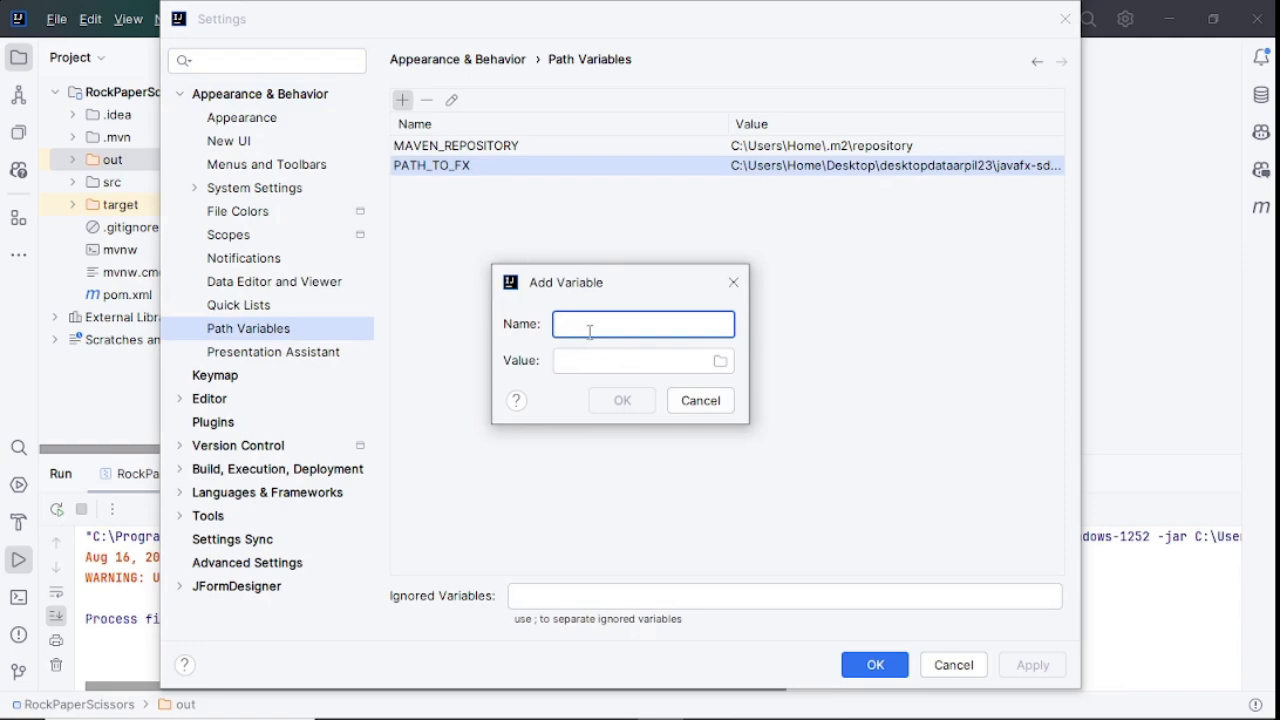
type("PATH_TO_FX")
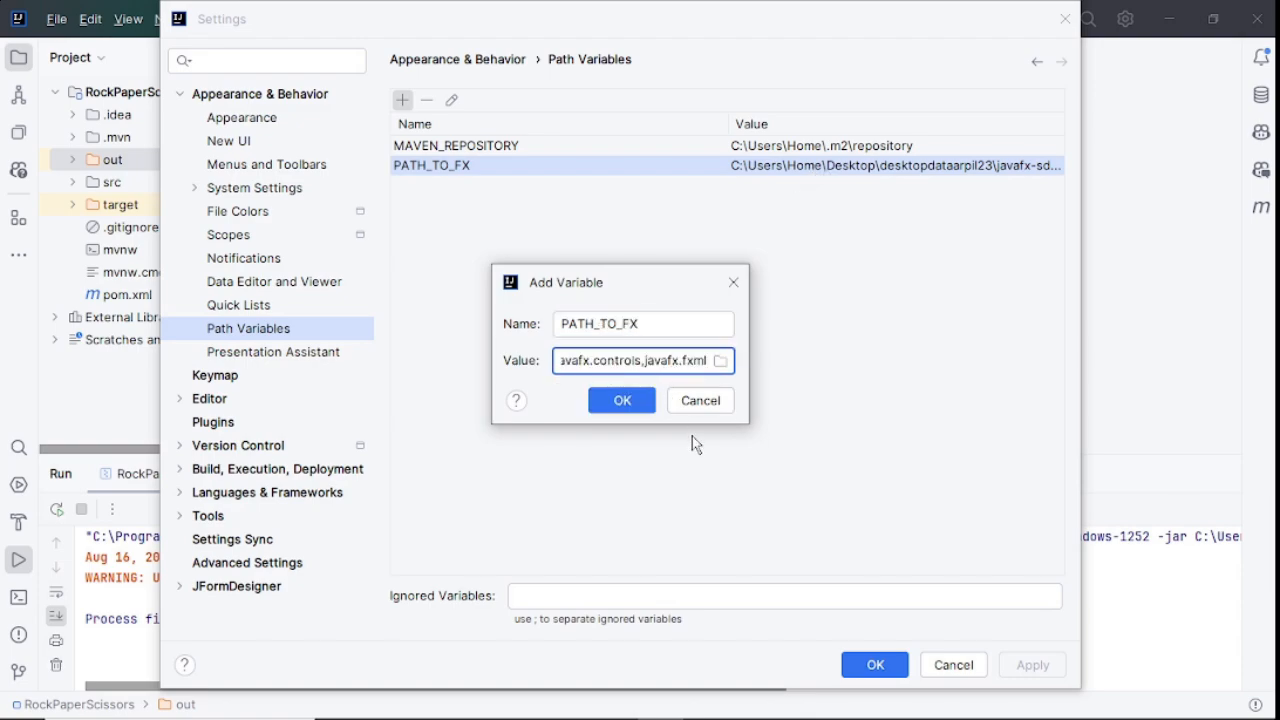
left_click(621, 400)
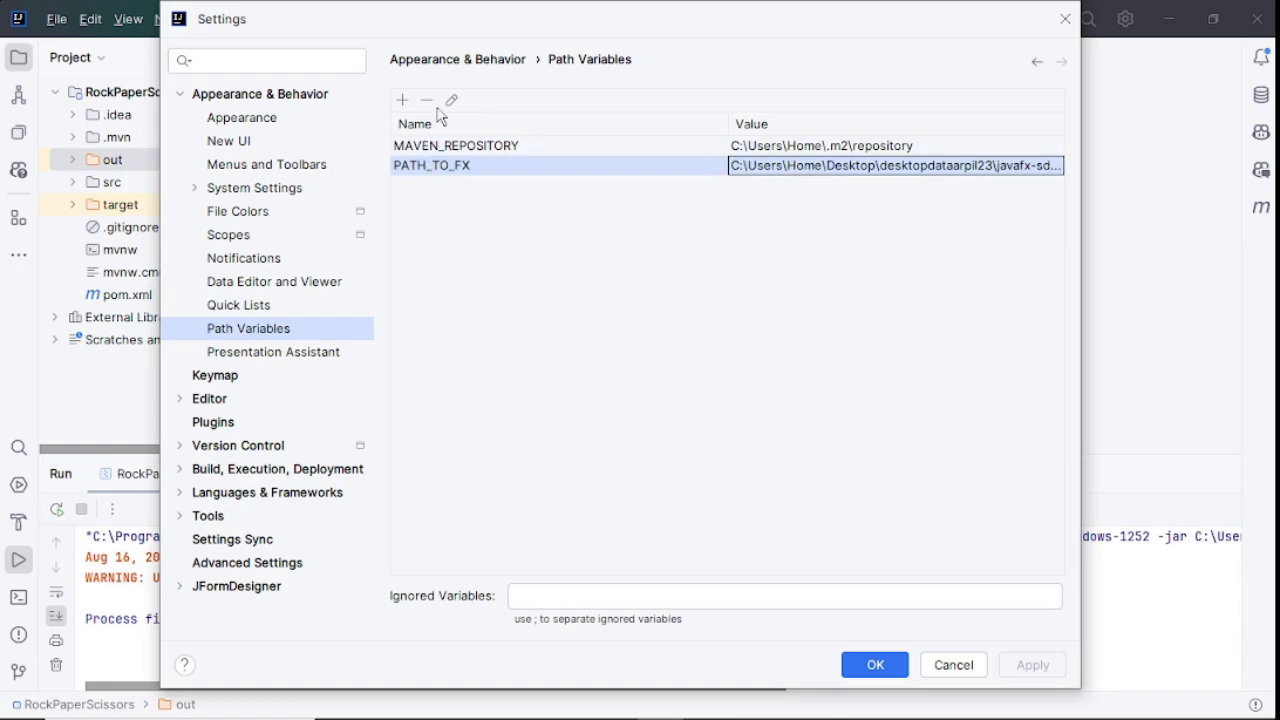
left_click(451, 99)
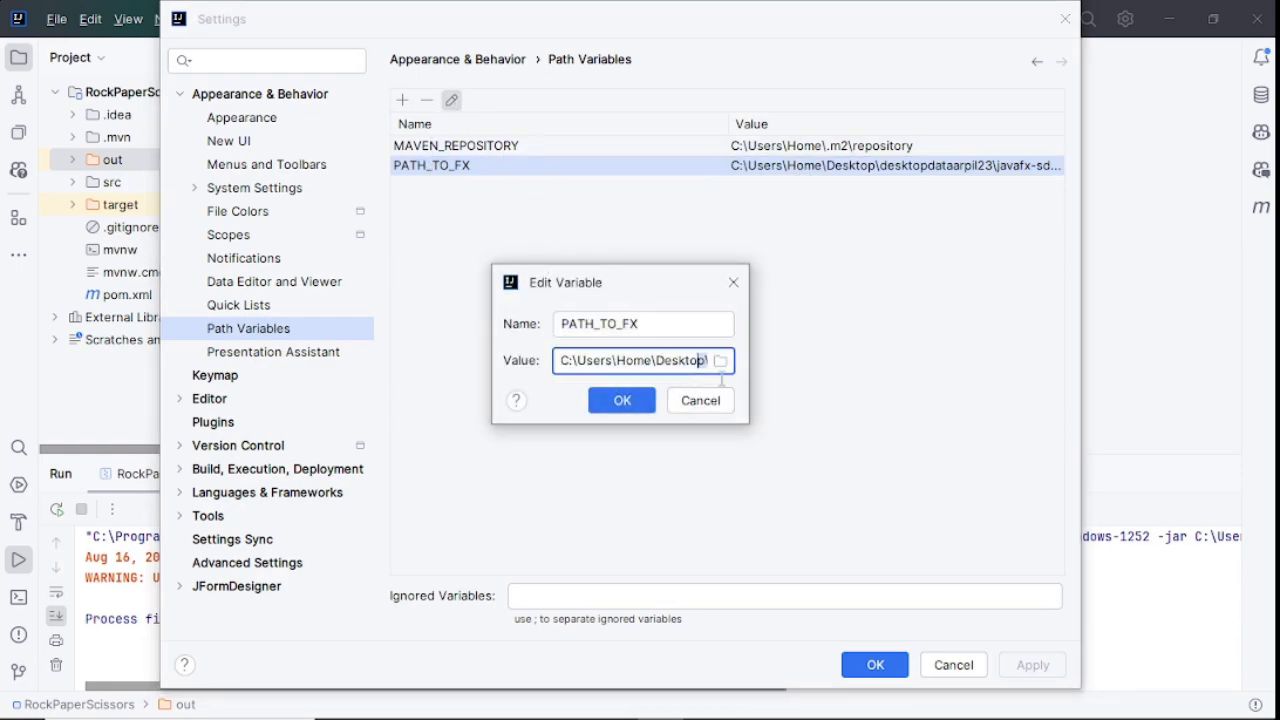
left_click(621, 400)
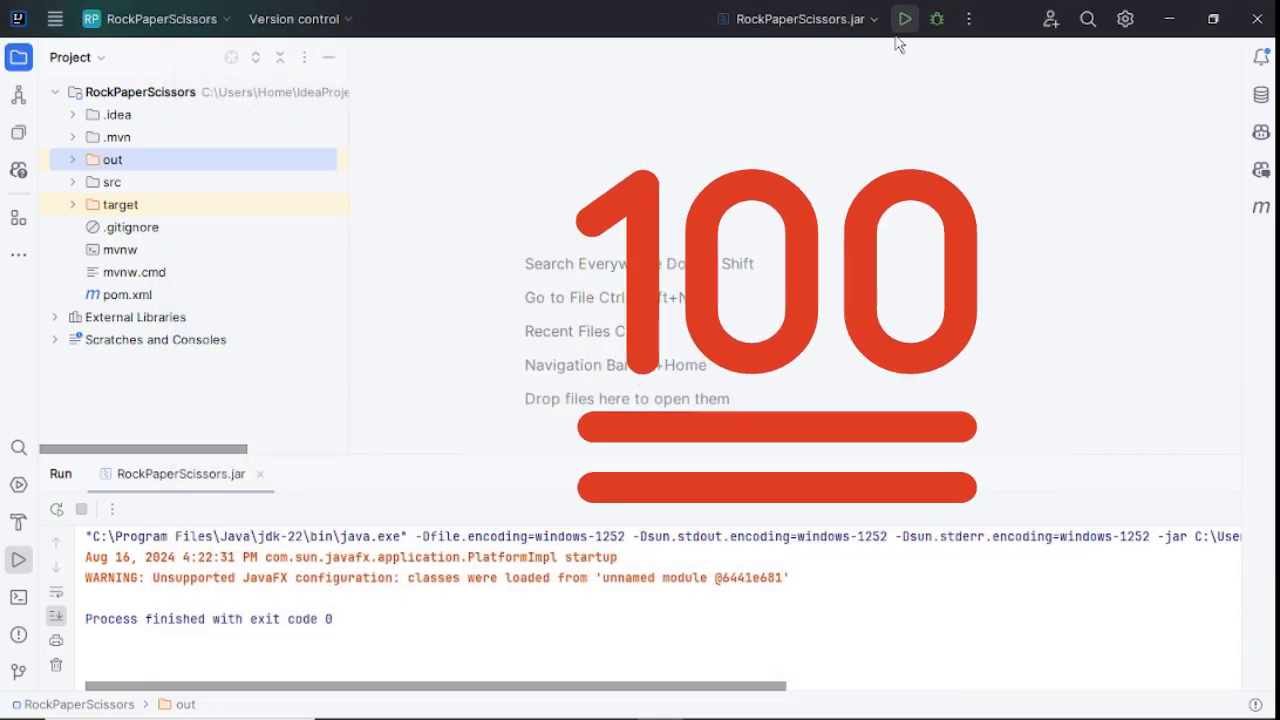
Rerun the RockPaperScissors.jar configuration, close the game, and show the jar in Explorer.
left_click(903, 18)
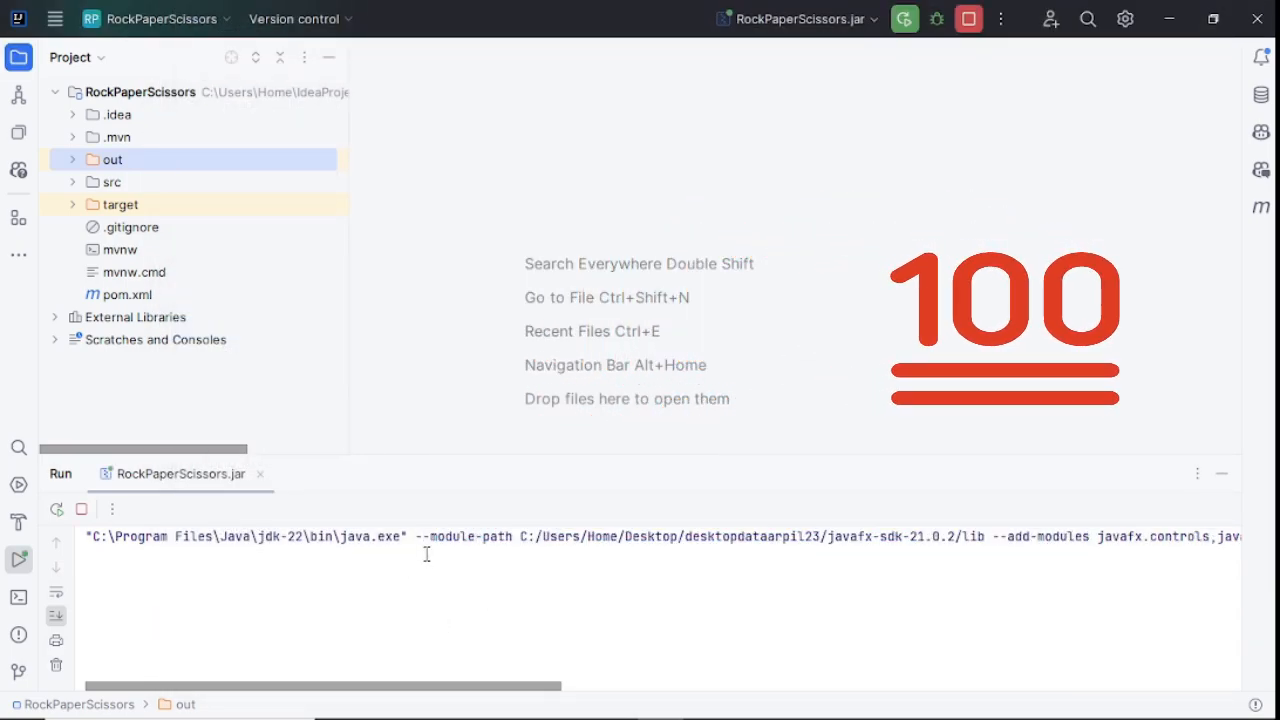
left_click(18, 559)
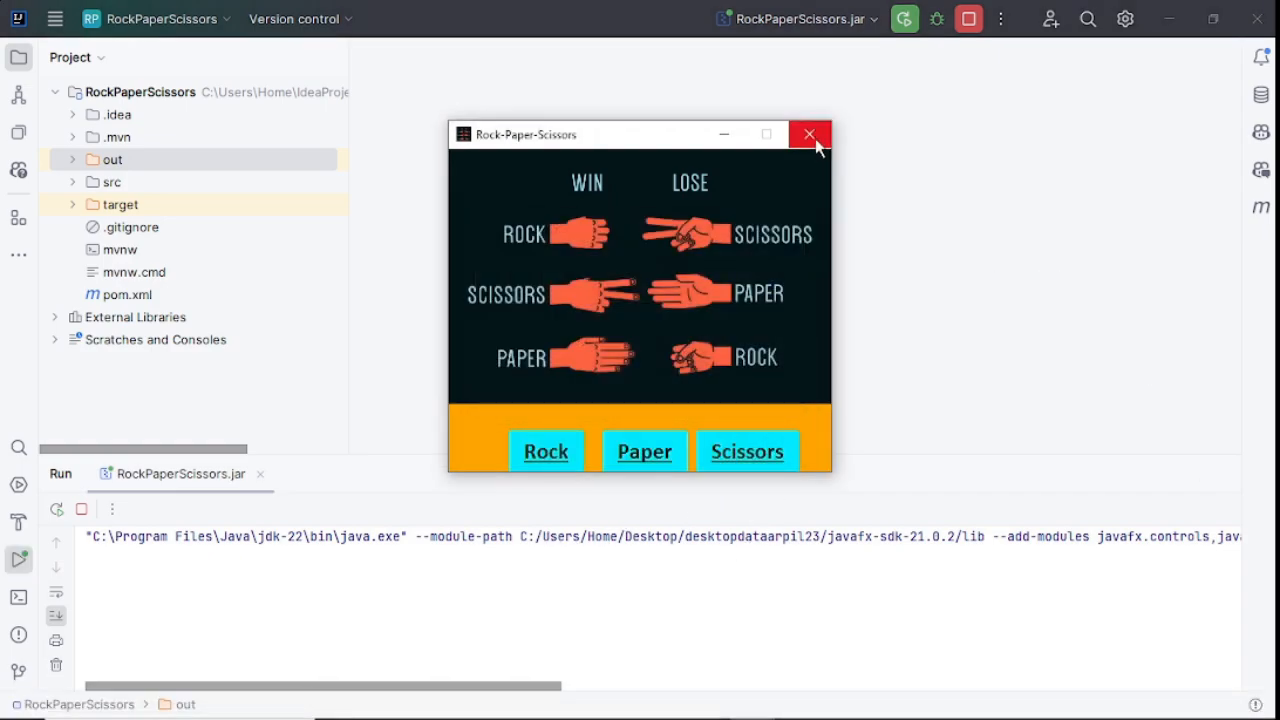
left_click(809, 134)
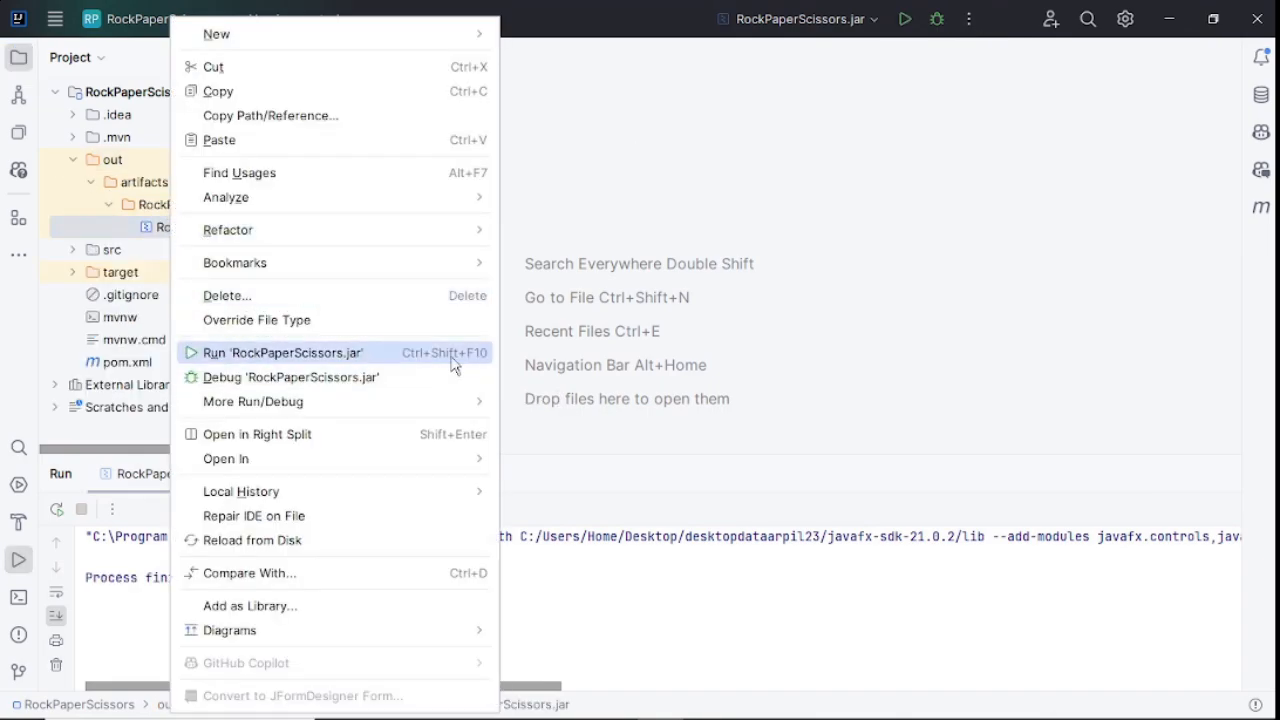
left_click(282, 352)
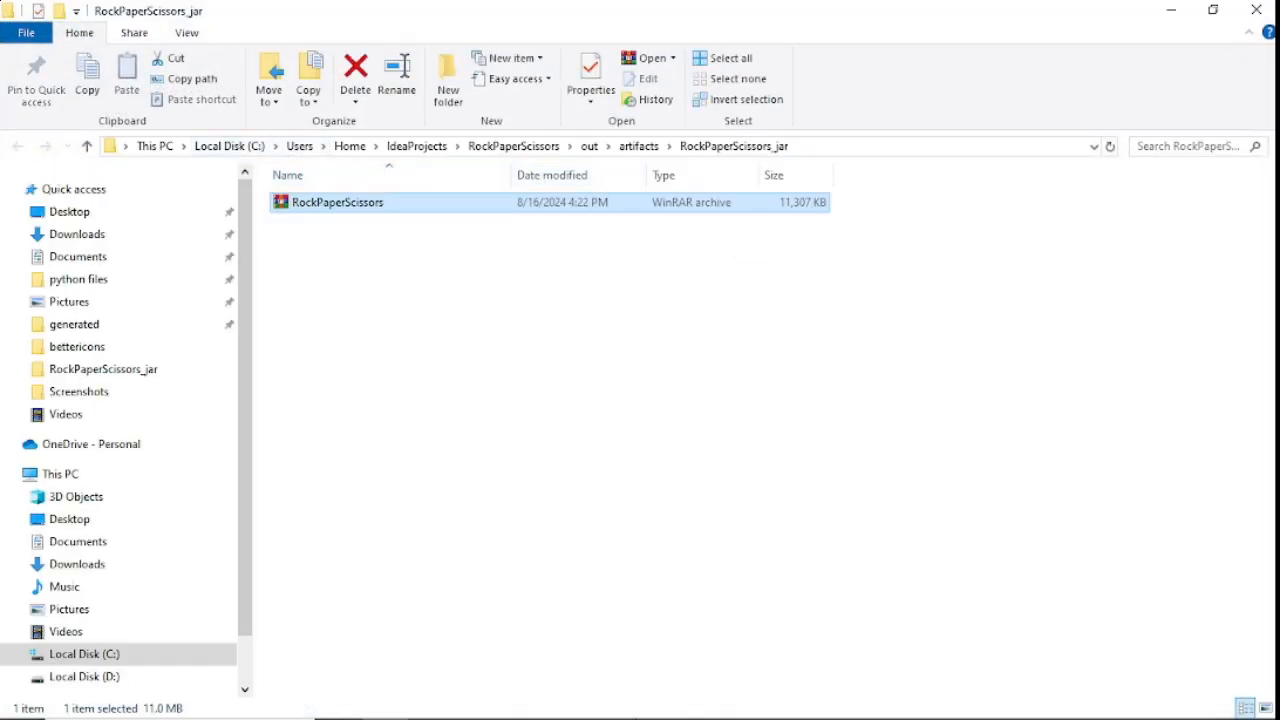
Launch RockPaperScissors.jar from the RockPaperScissors_jar folder in File Explorer.
right_click(337, 202)
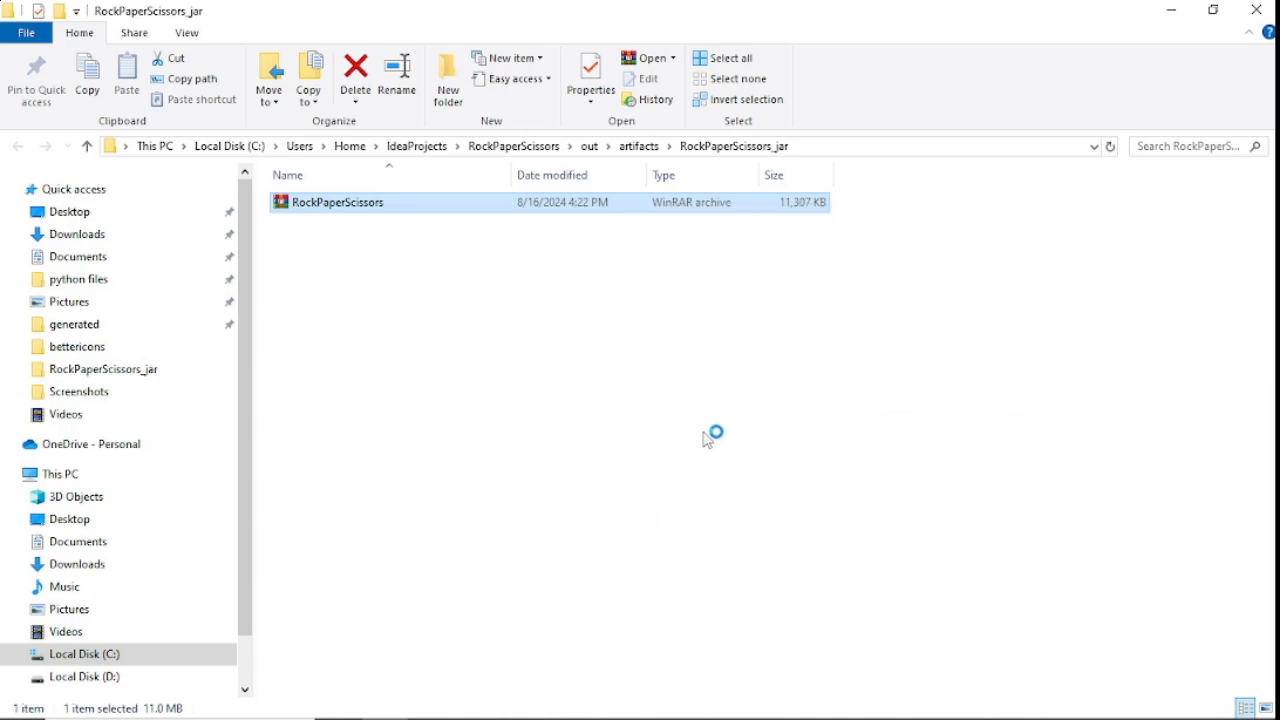
double_click(337, 202)
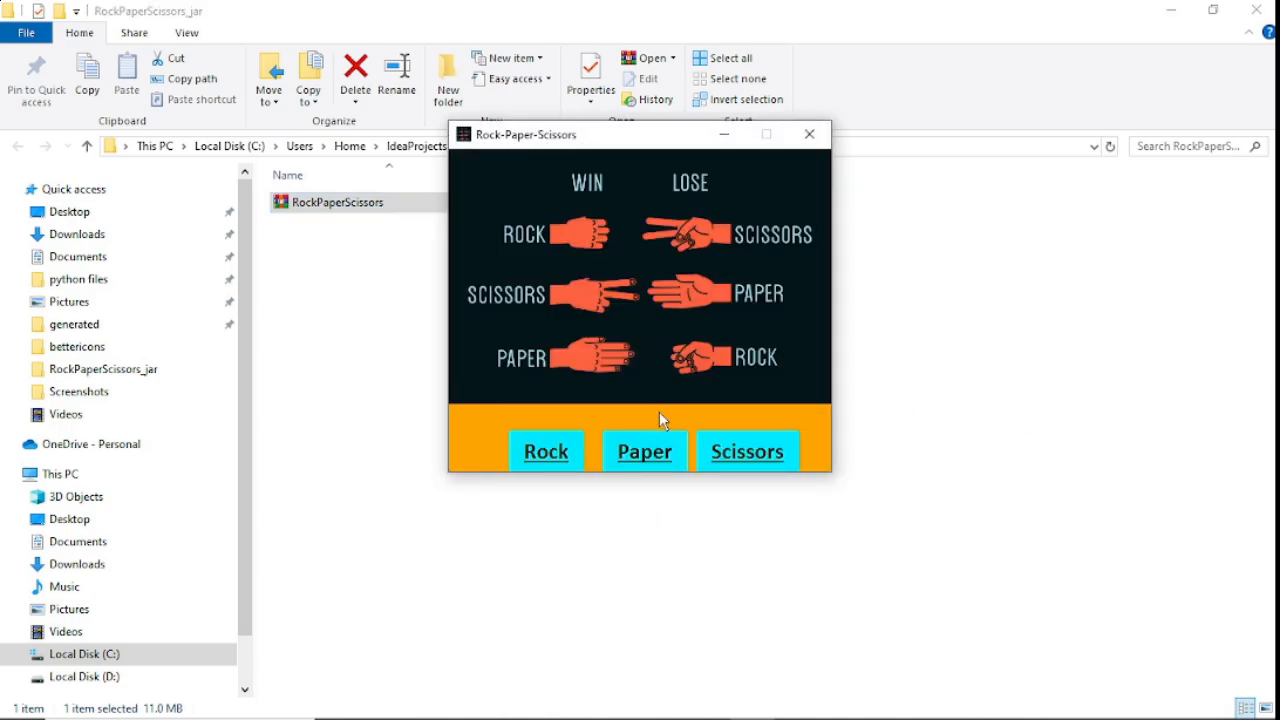